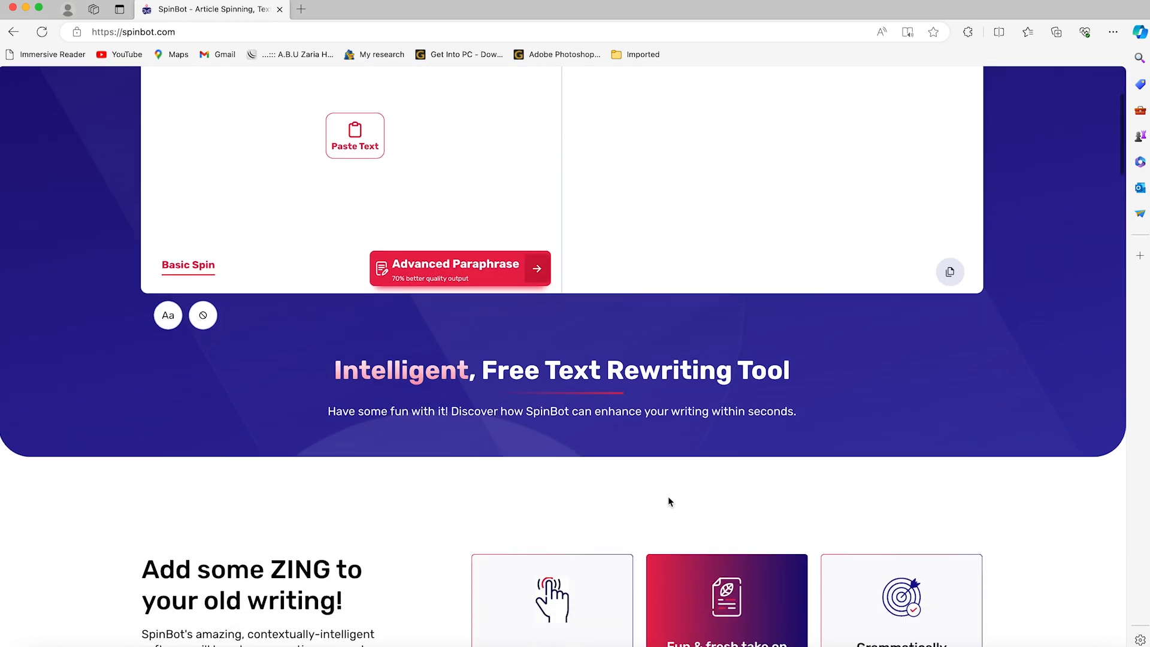
Reload SpinBot and paste the 1133-character Dubai article into the rewriter input.
scroll("down", 3)
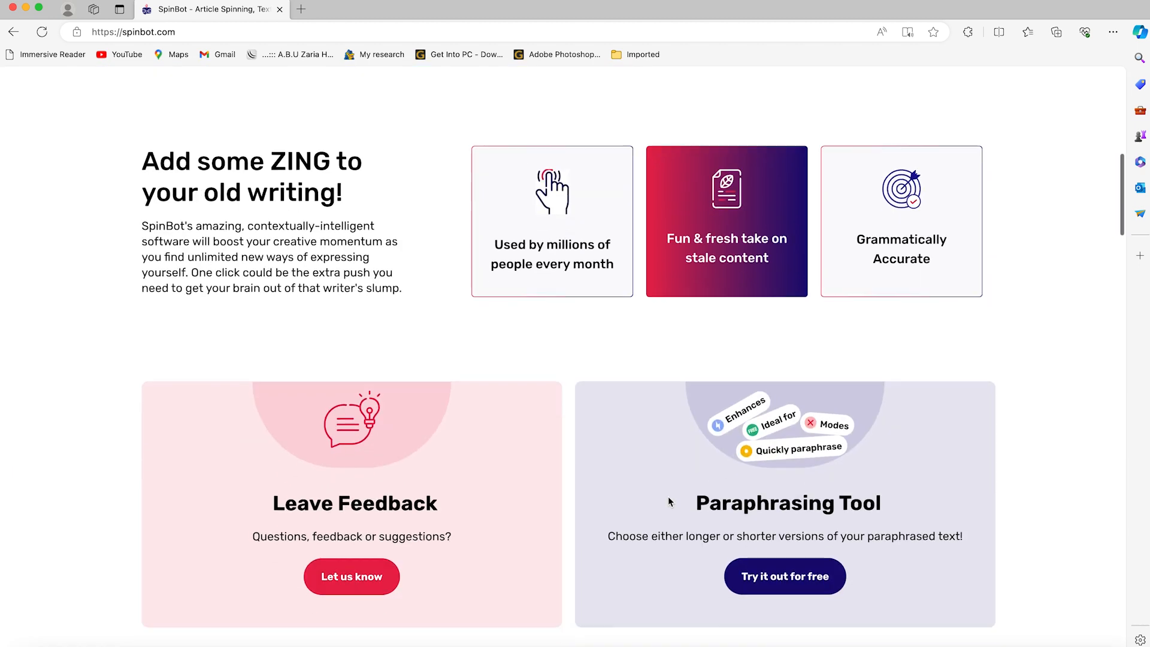
scroll("down", 3)
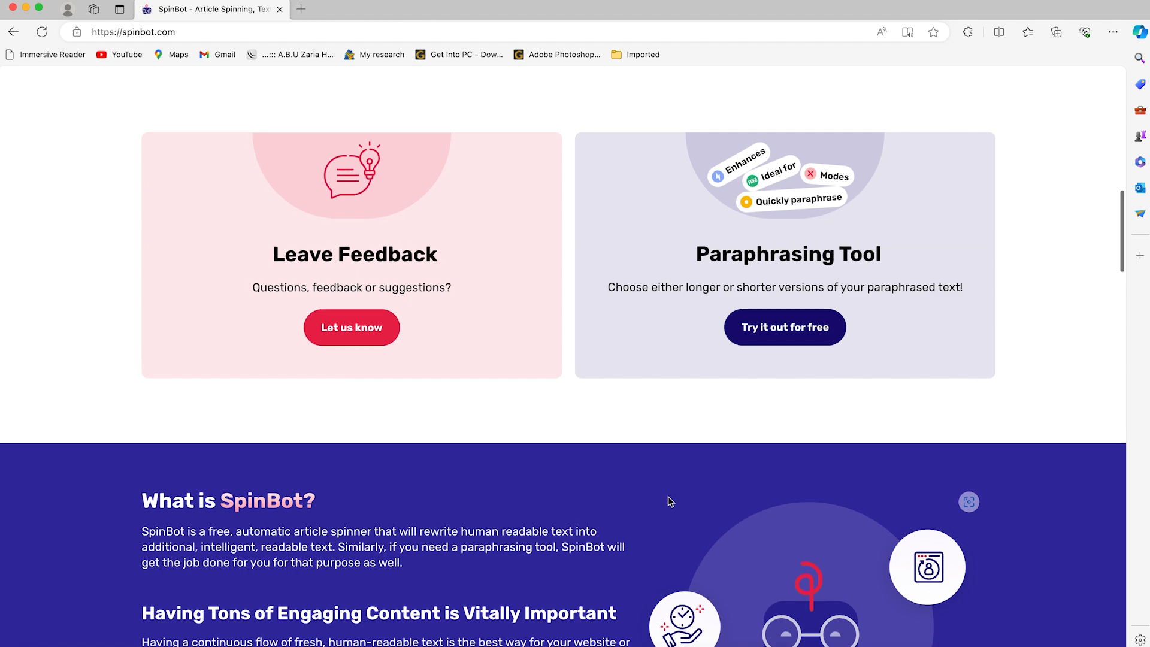
scroll("up", 3)
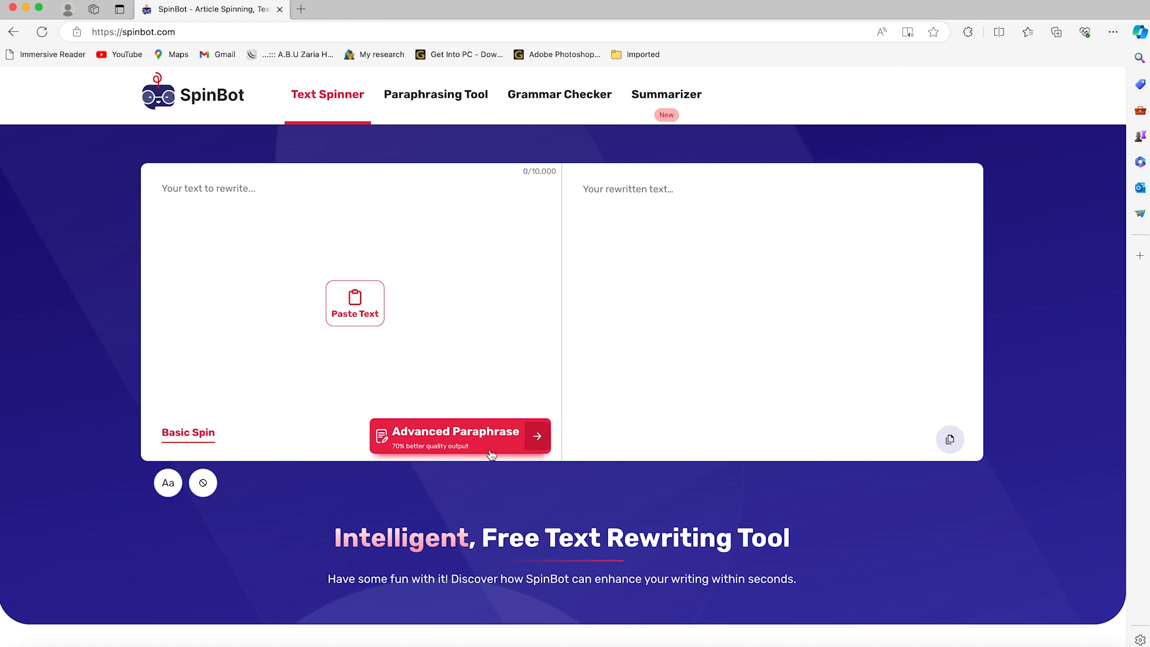
mouse_move(480, 441)
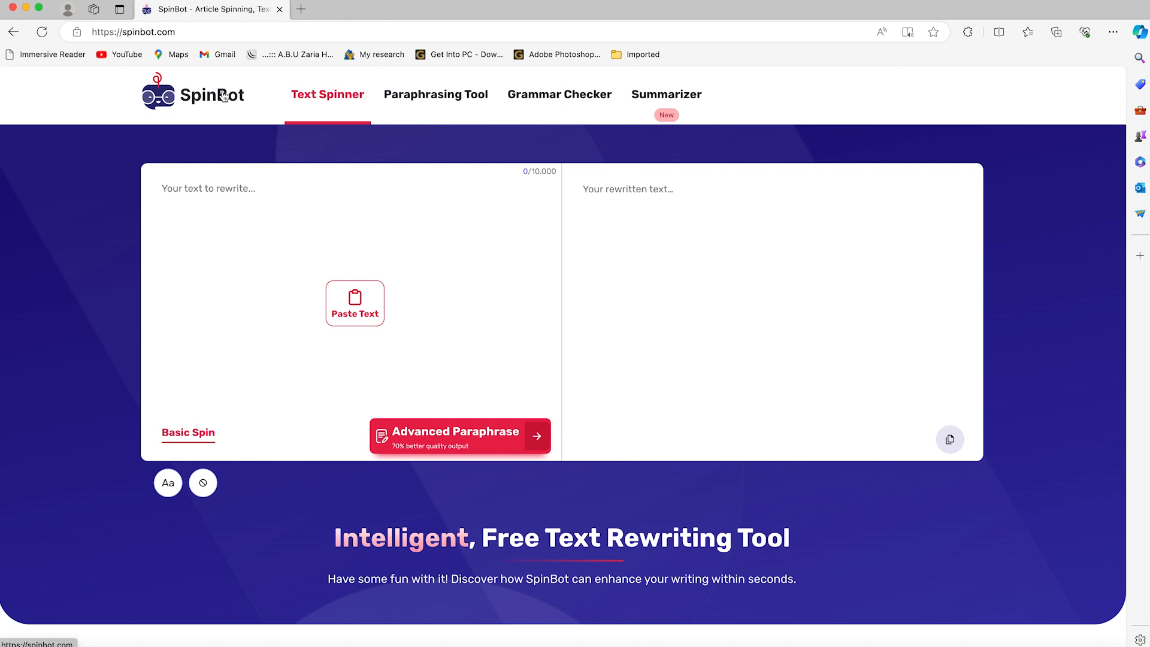
left_click(136, 31)
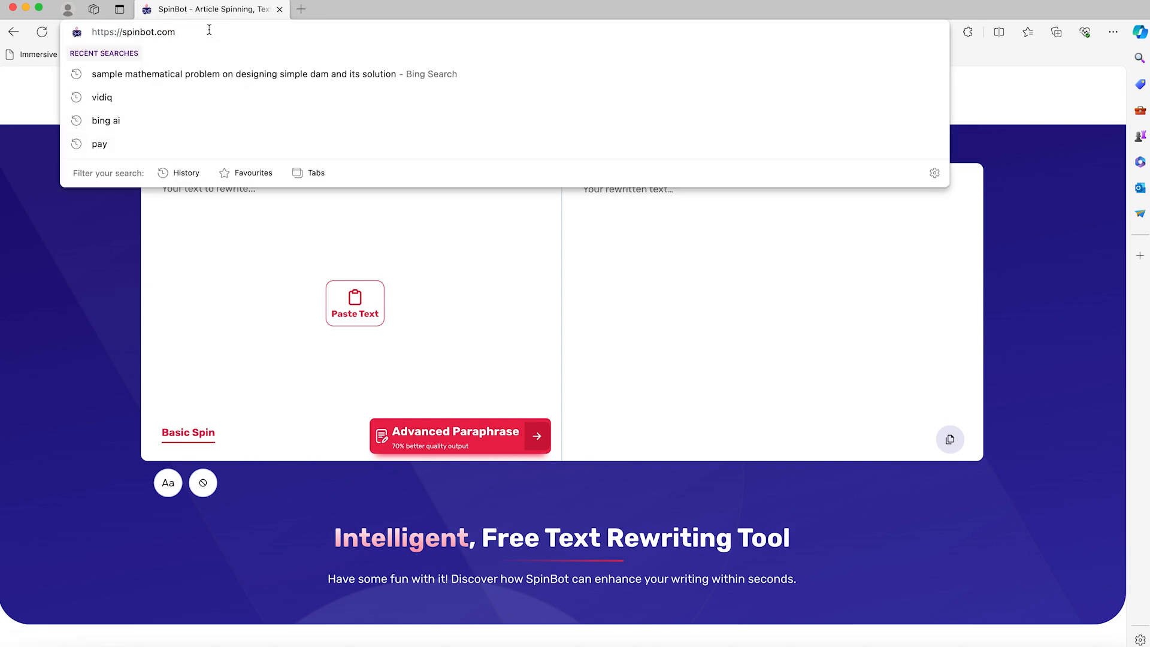
left_click(89, 347)
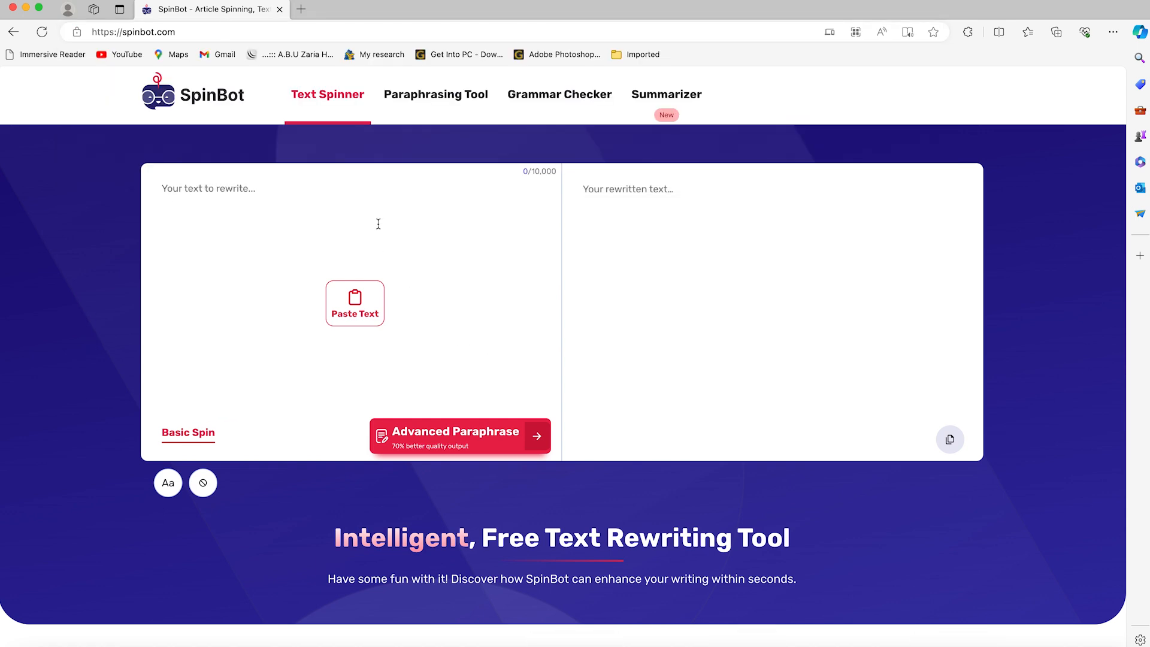
mouse_move(318, 244)
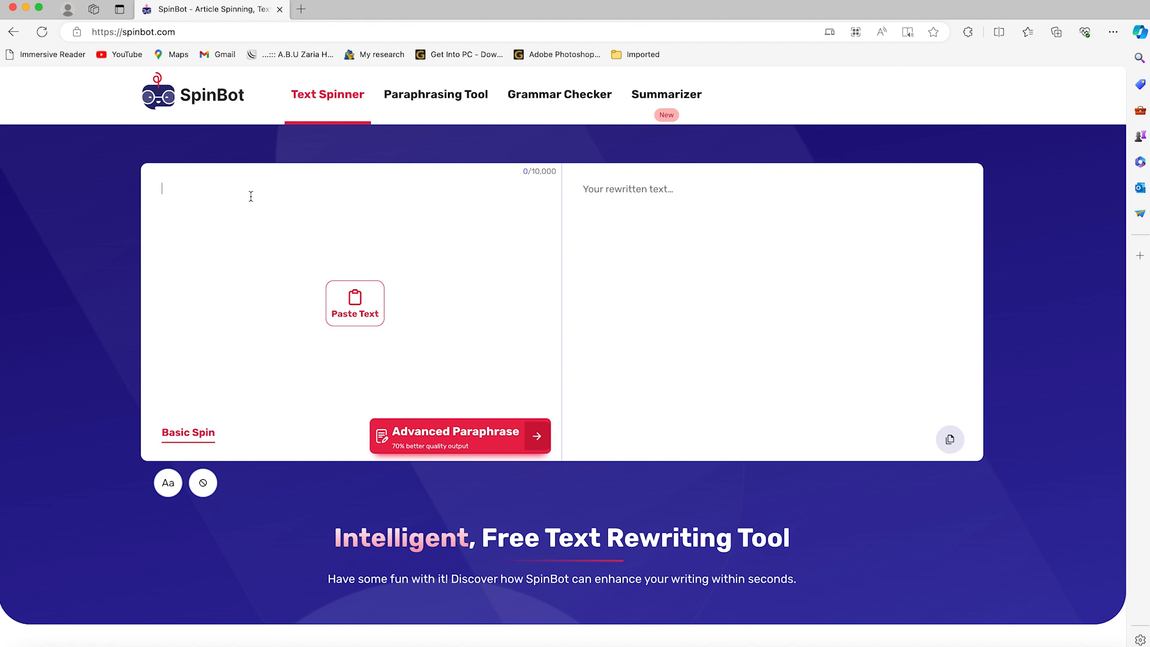
mouse_move(283, 243)
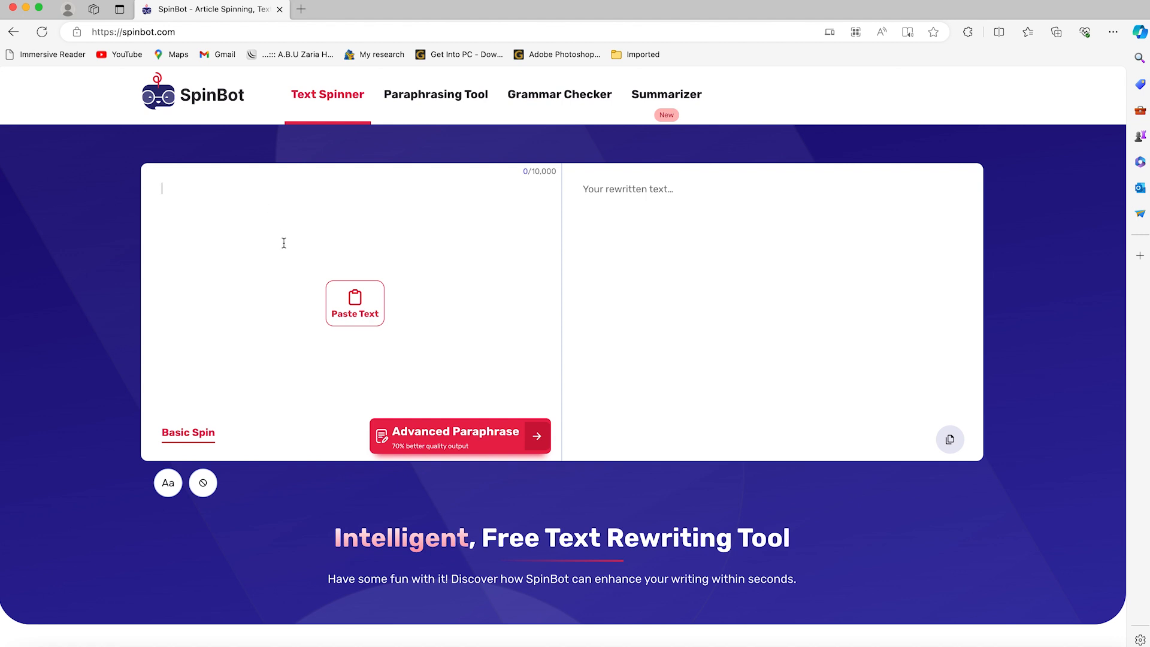
mouse_move(348, 302)
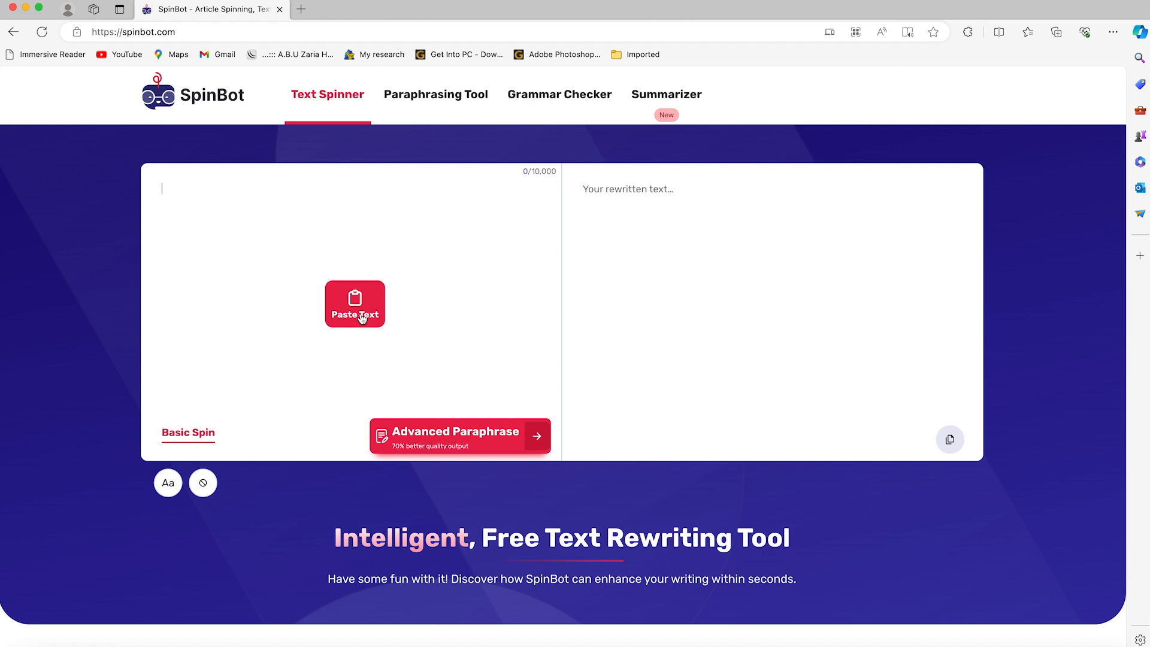
left_click(355, 304)
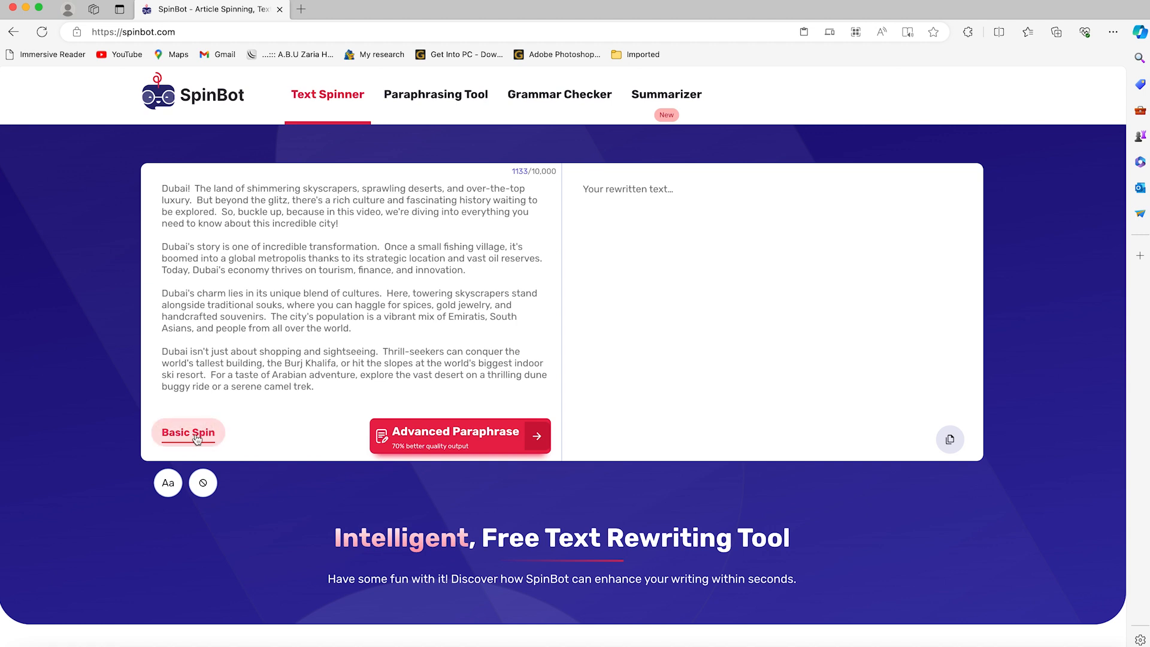
Run Basic Spin to get the 1237-character rewritten version.
left_click(188, 432)
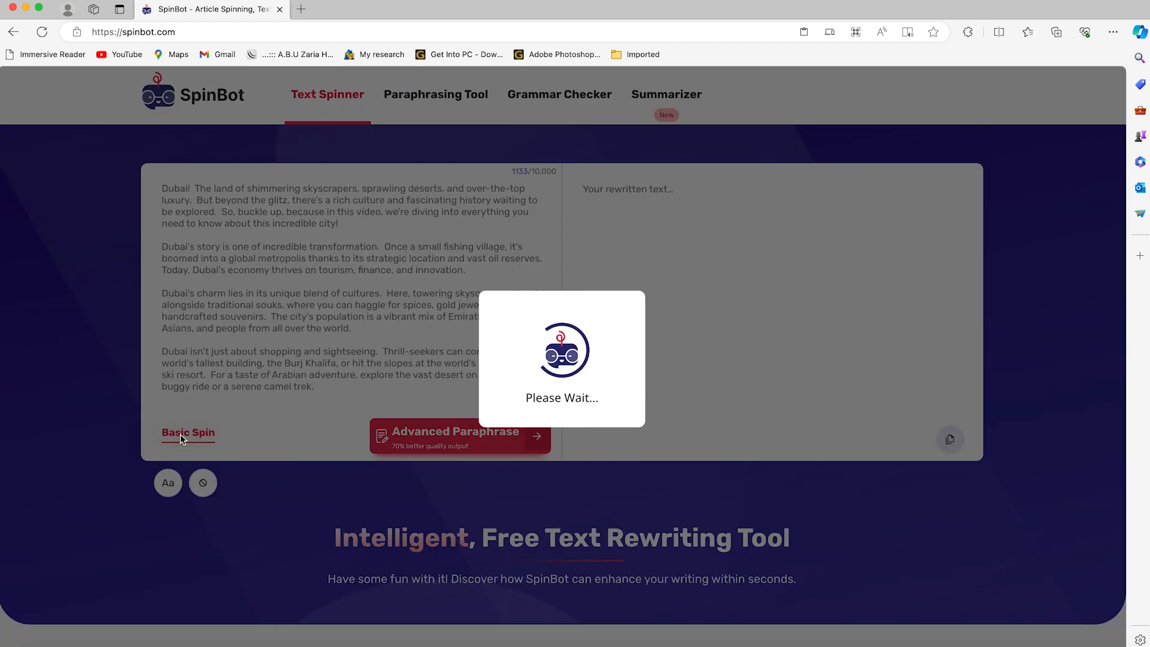
left_click(188, 433)
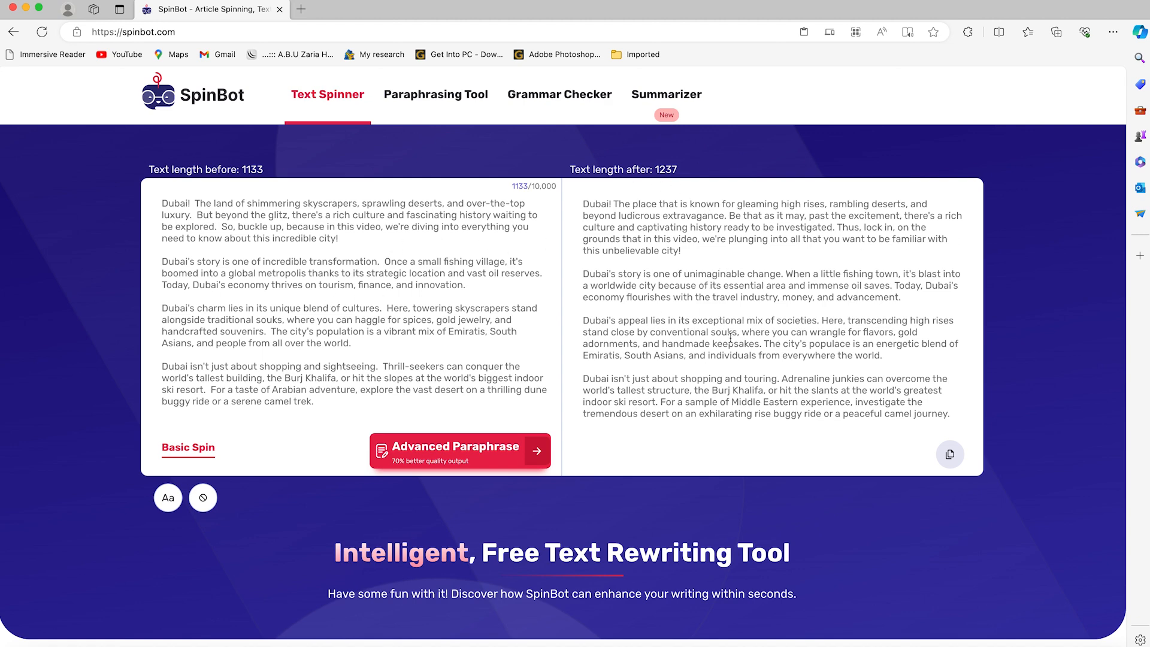
scroll("down", 3)
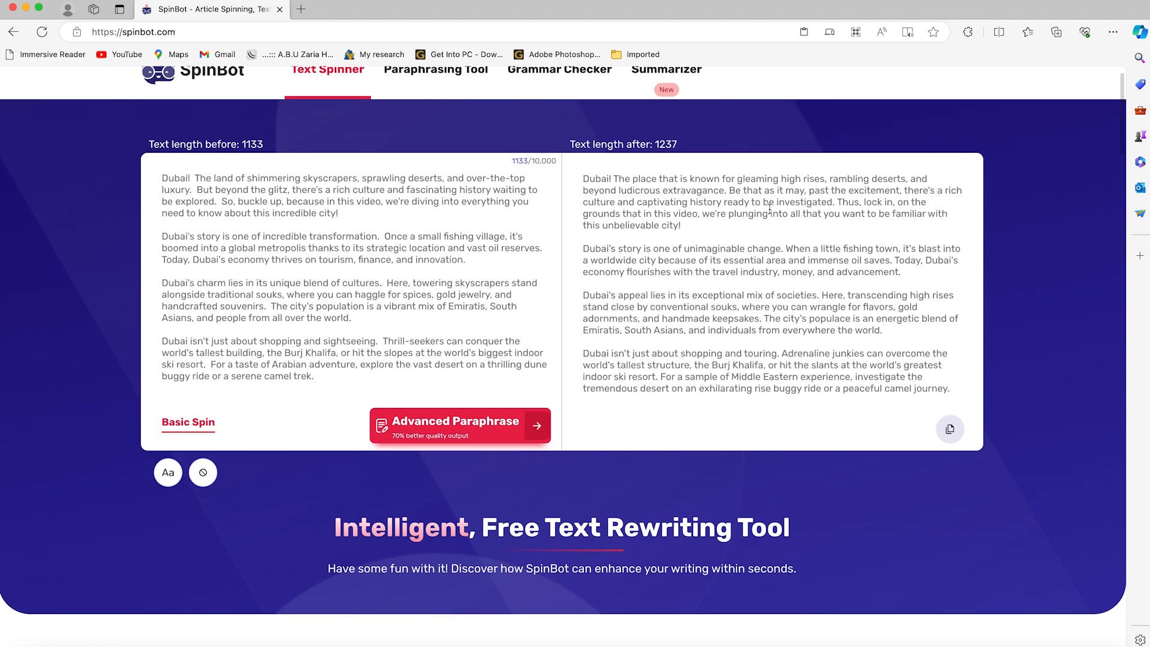
mouse_move(584, 268)
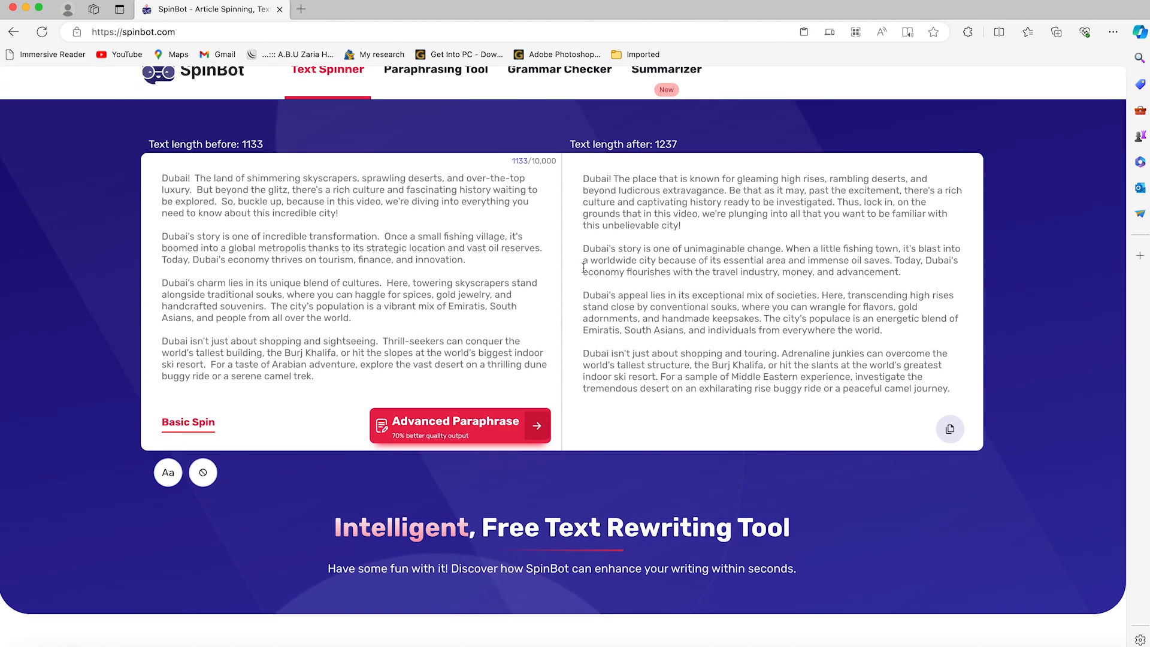
mouse_move(879, 414)
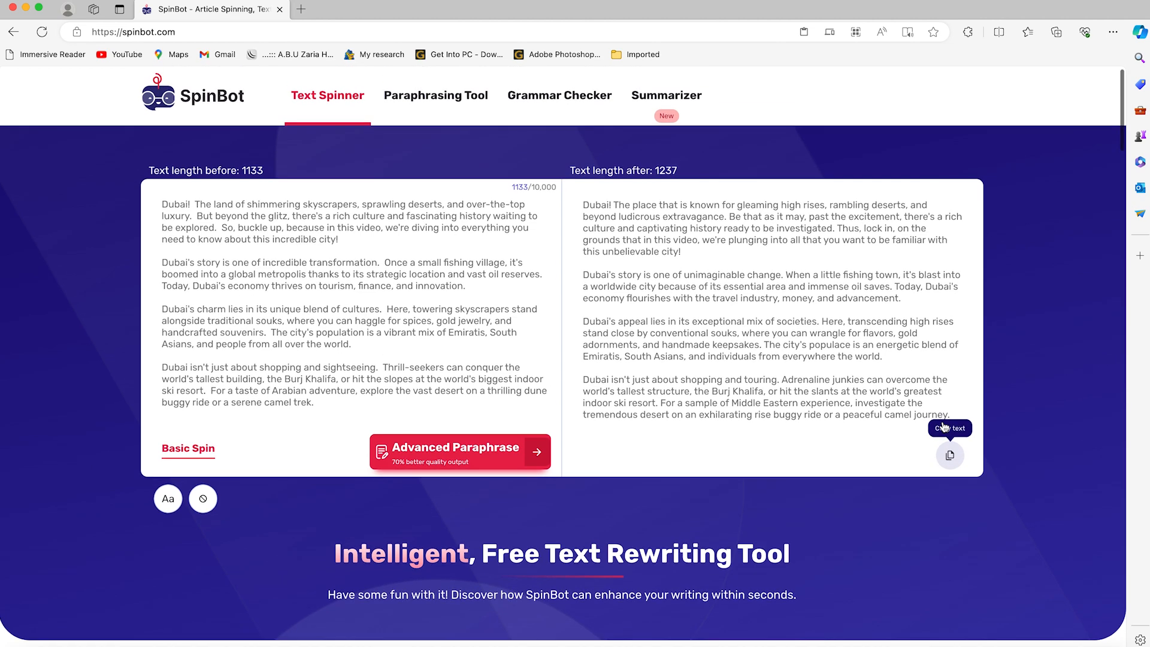
mouse_move(417, 98)
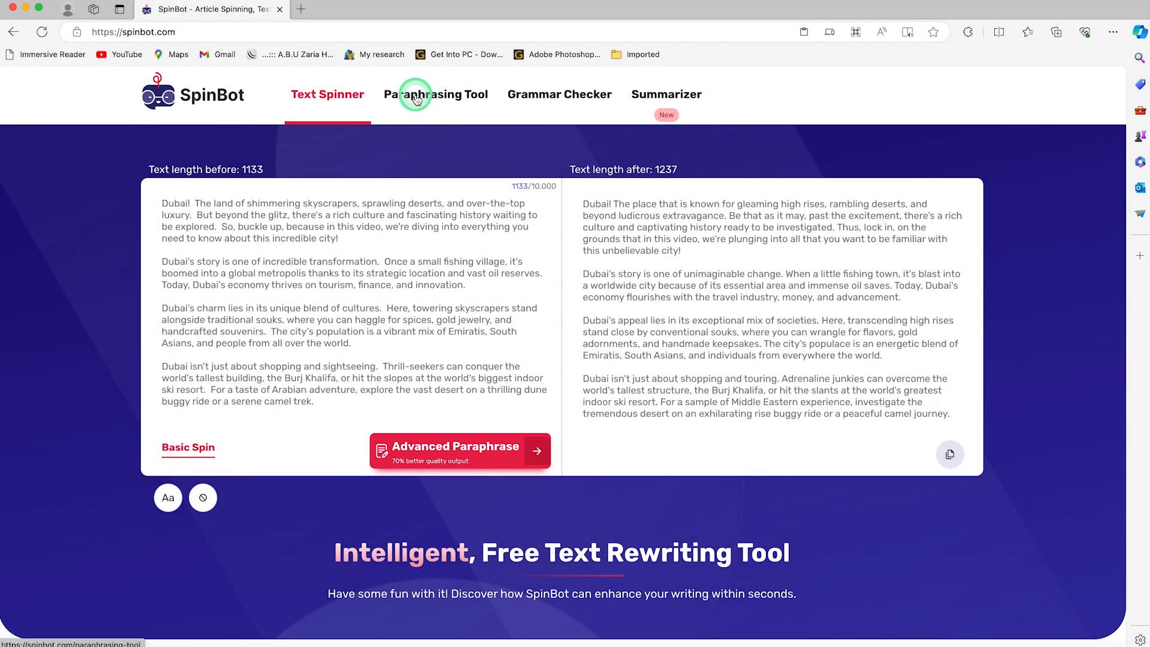
Paraphrase the article in the Paraphrasing Tool with Basic Paraphrase, yielding a 1223-character rewrite.
left_click(424, 95)
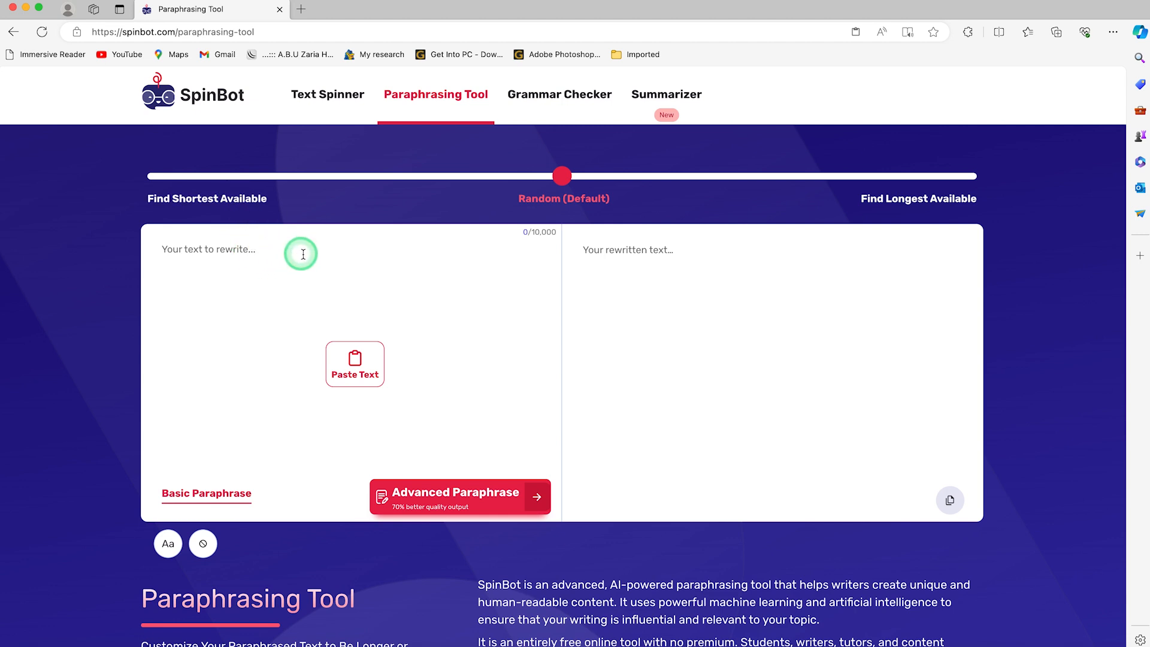
mouse_move(286, 261)
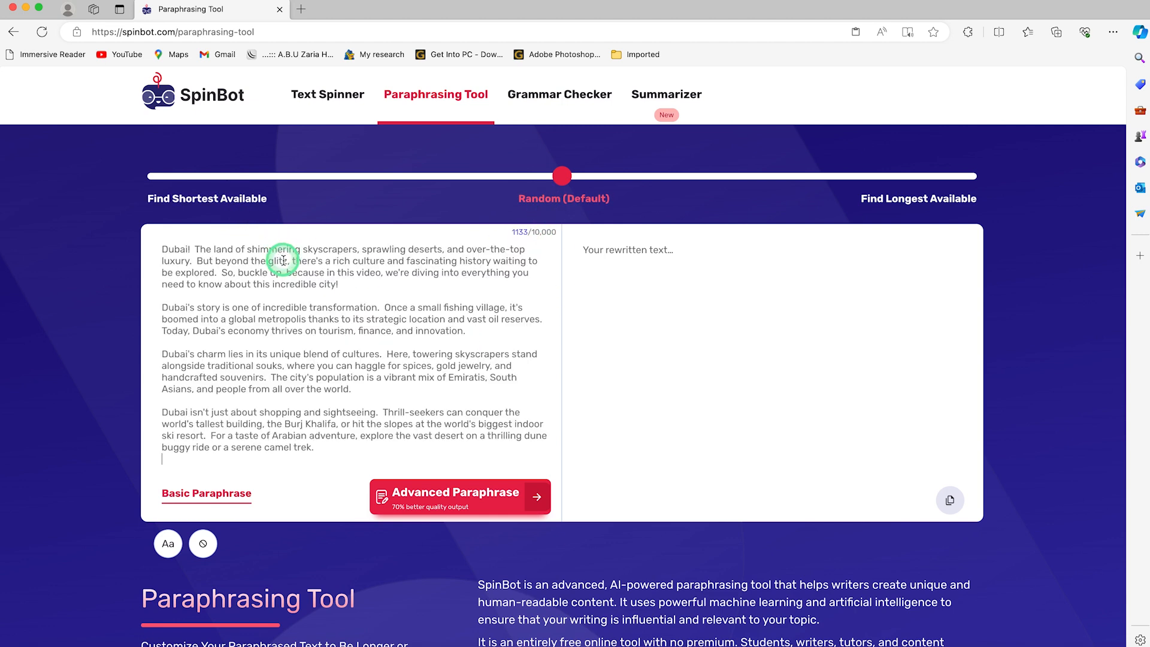
left_click(194, 494)
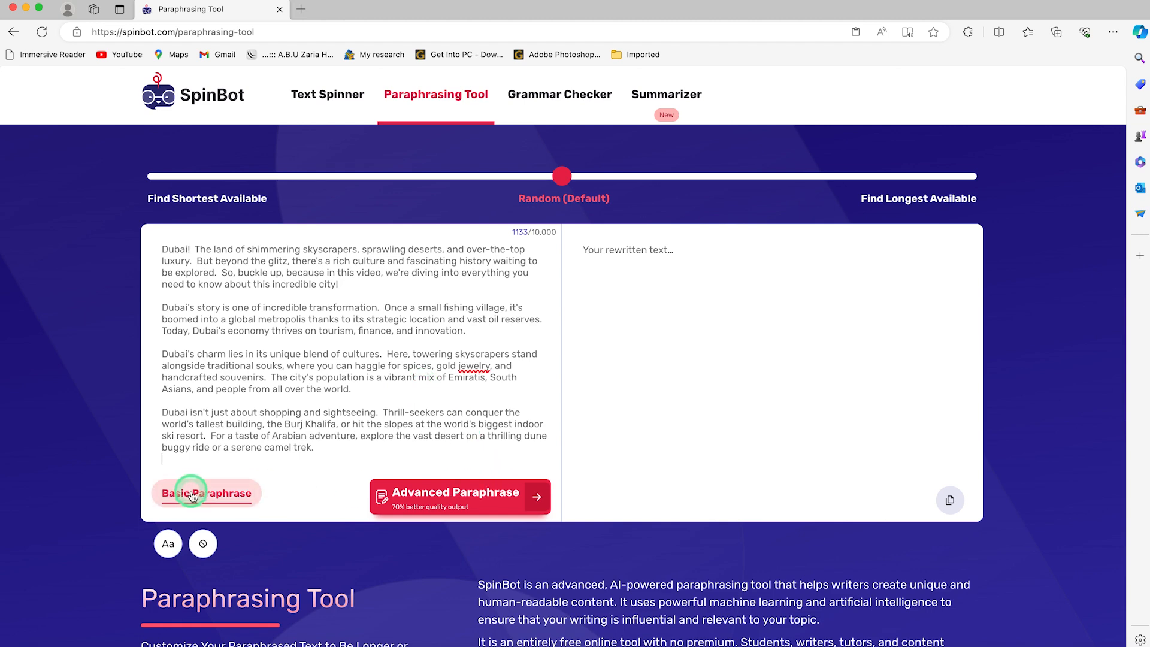
left_click(206, 494)
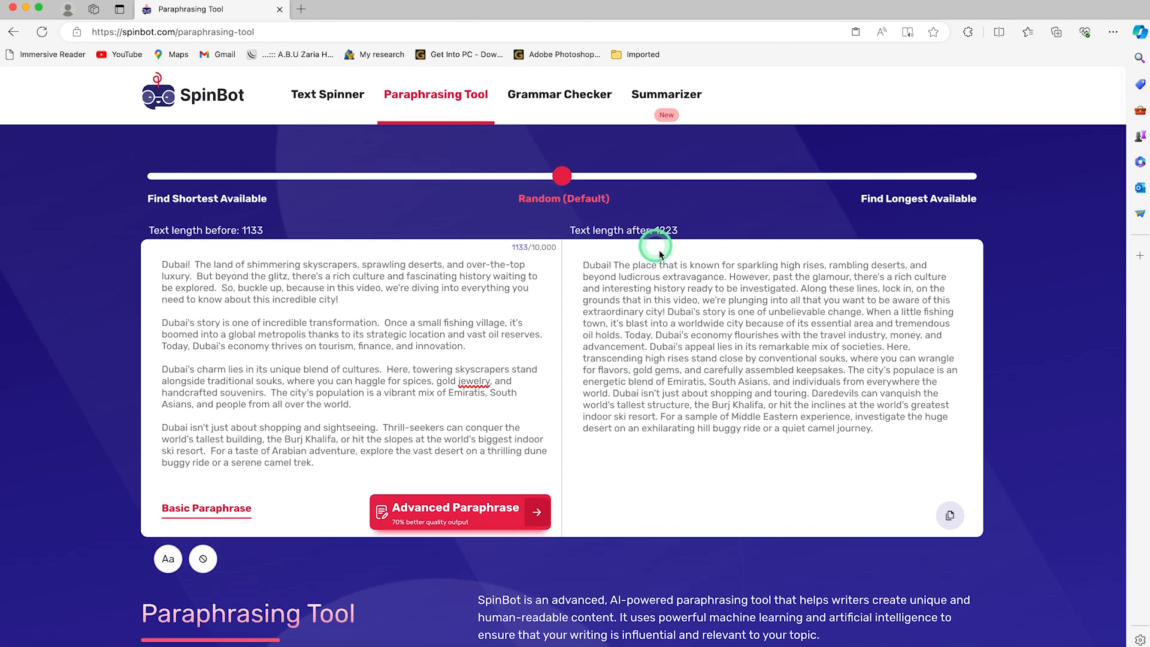
mouse_move(359, 374)
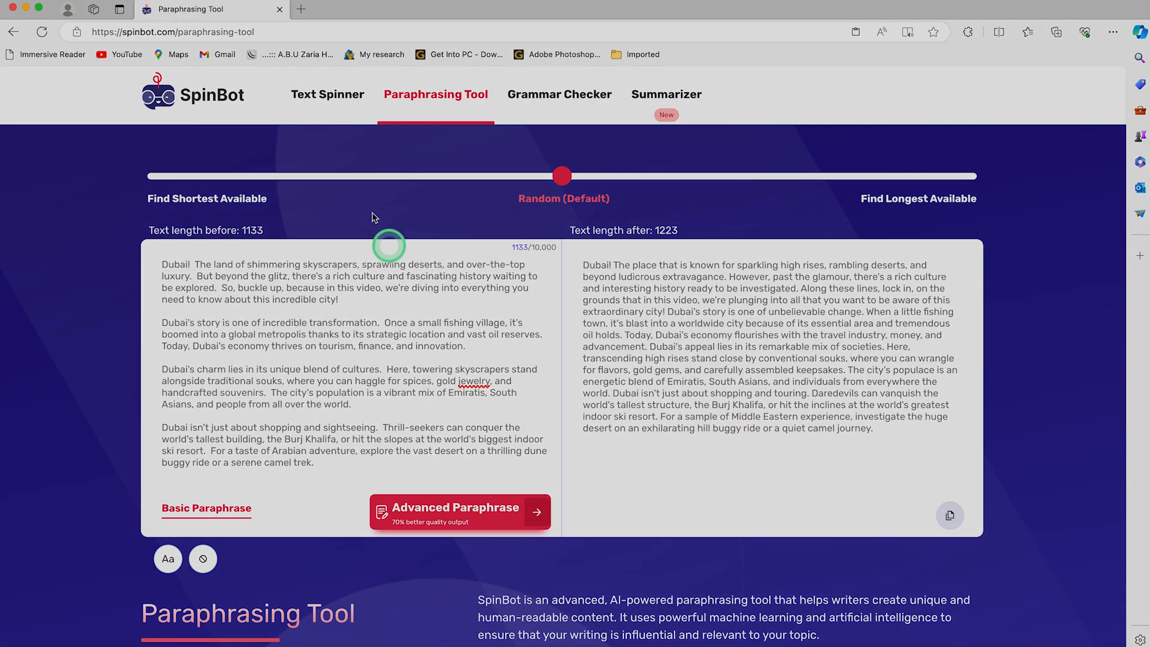
Load the 176-word typo-laden Dubai article into the Grammar Checker and start a basic check.
left_click(567, 98)
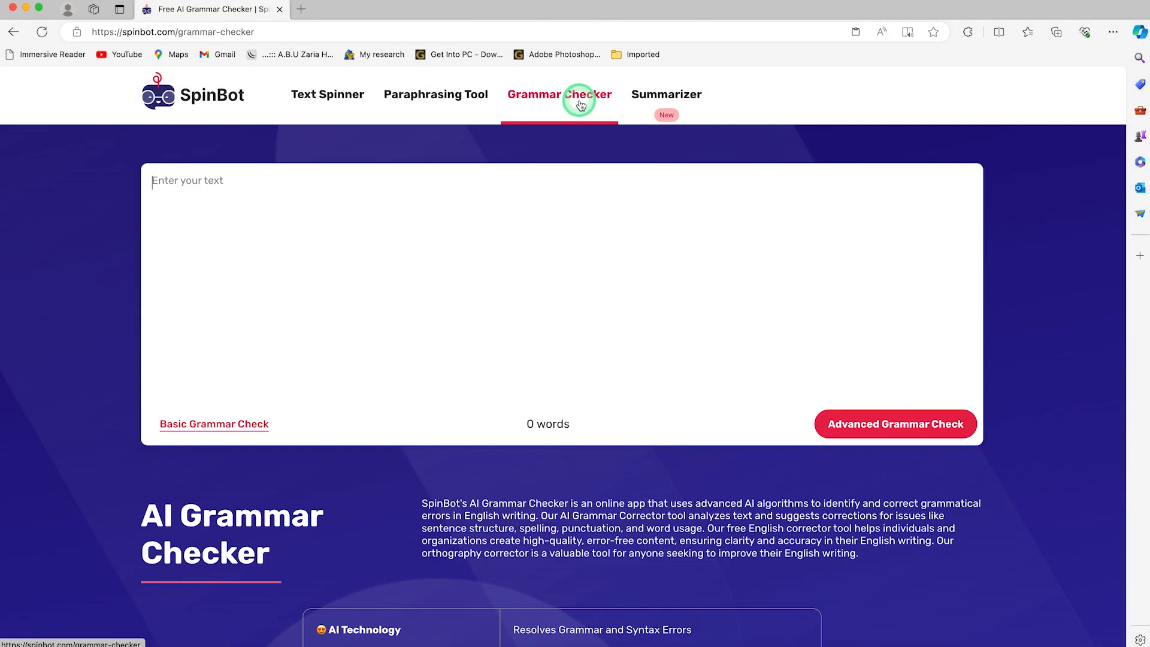
mouse_move(285, 191)
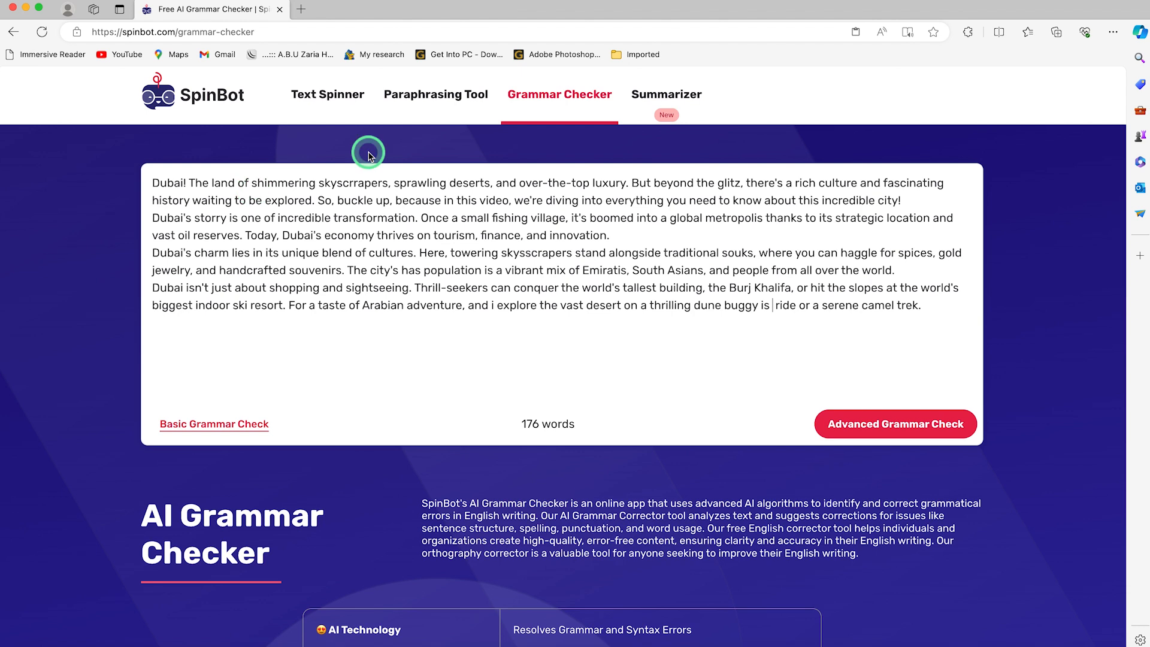
mouse_move(273, 217)
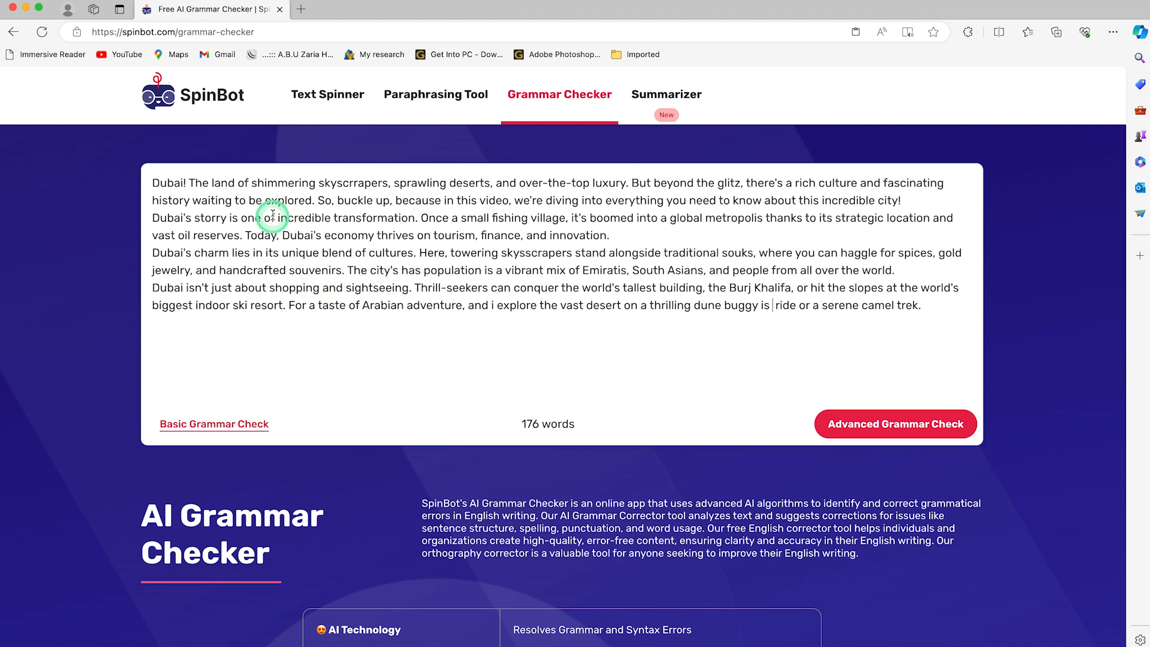
left_click(213, 424)
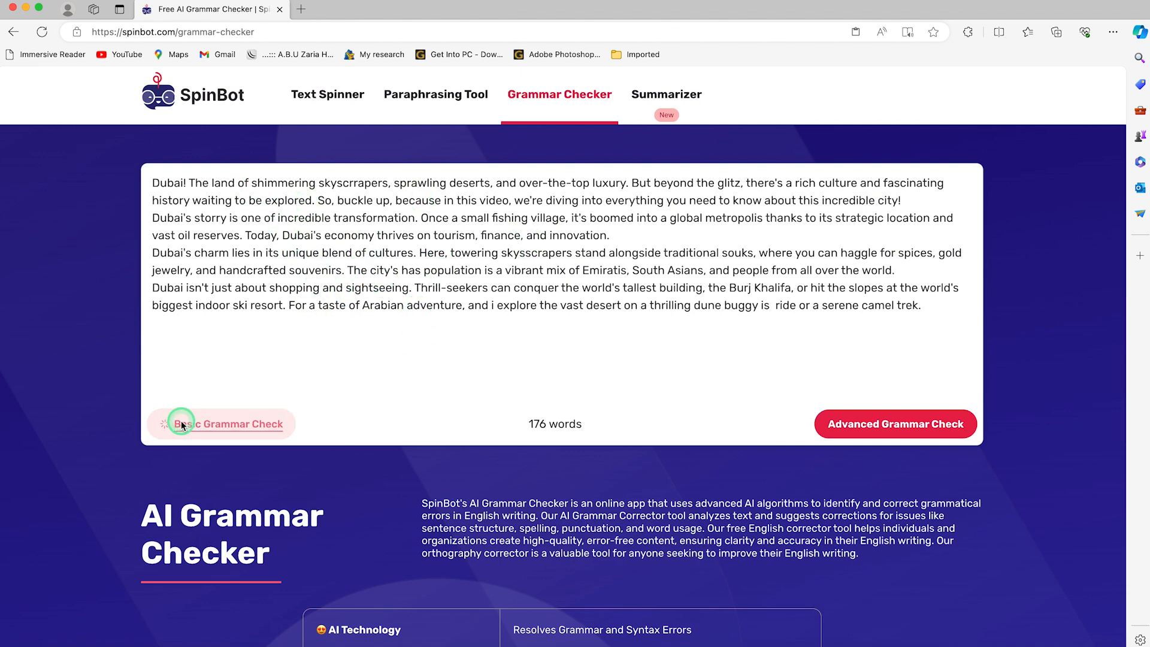
Run Basic Grammar Check and apply first fixes, including removing the extra 'has'.
left_click(182, 424)
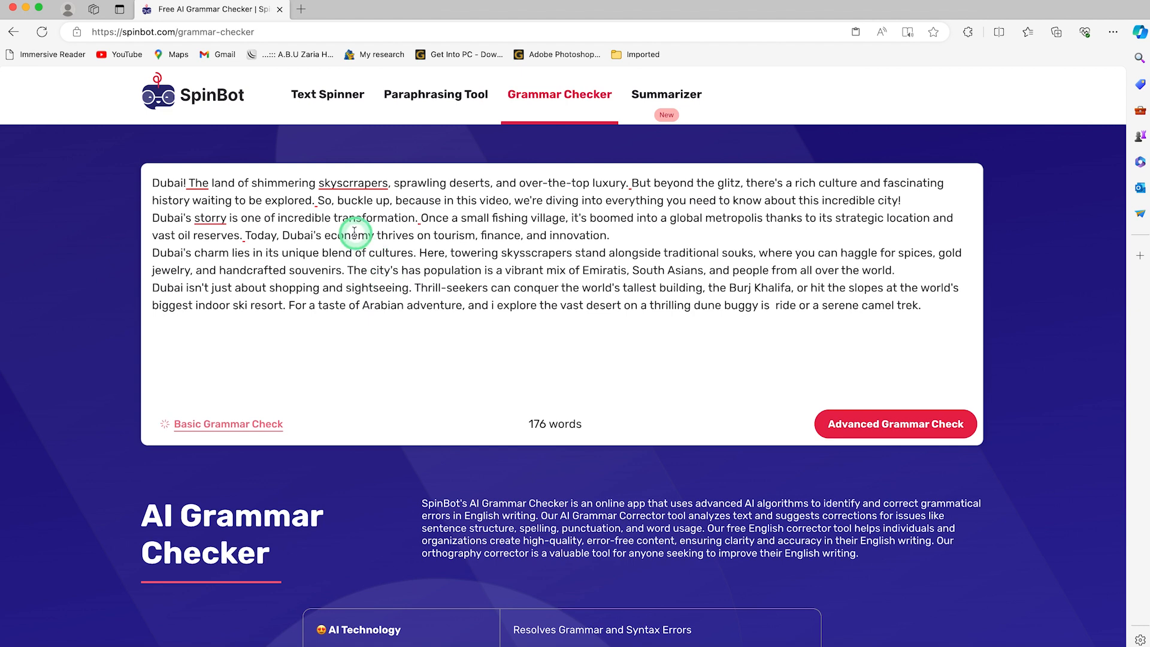
left_click(405, 270)
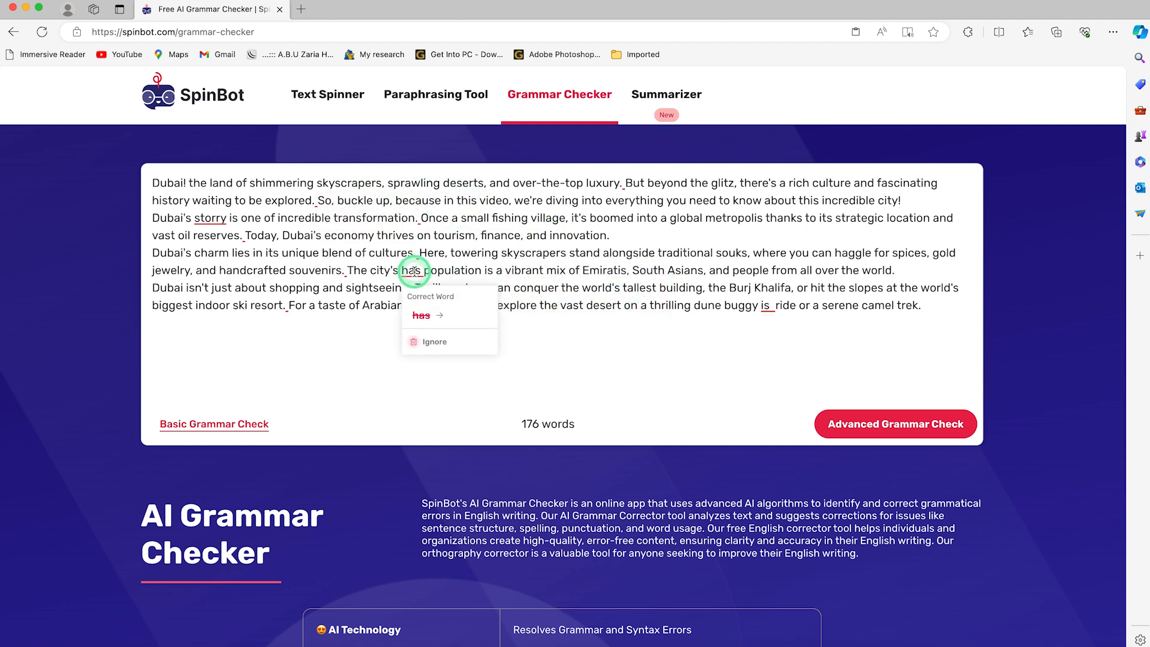
left_click(419, 315)
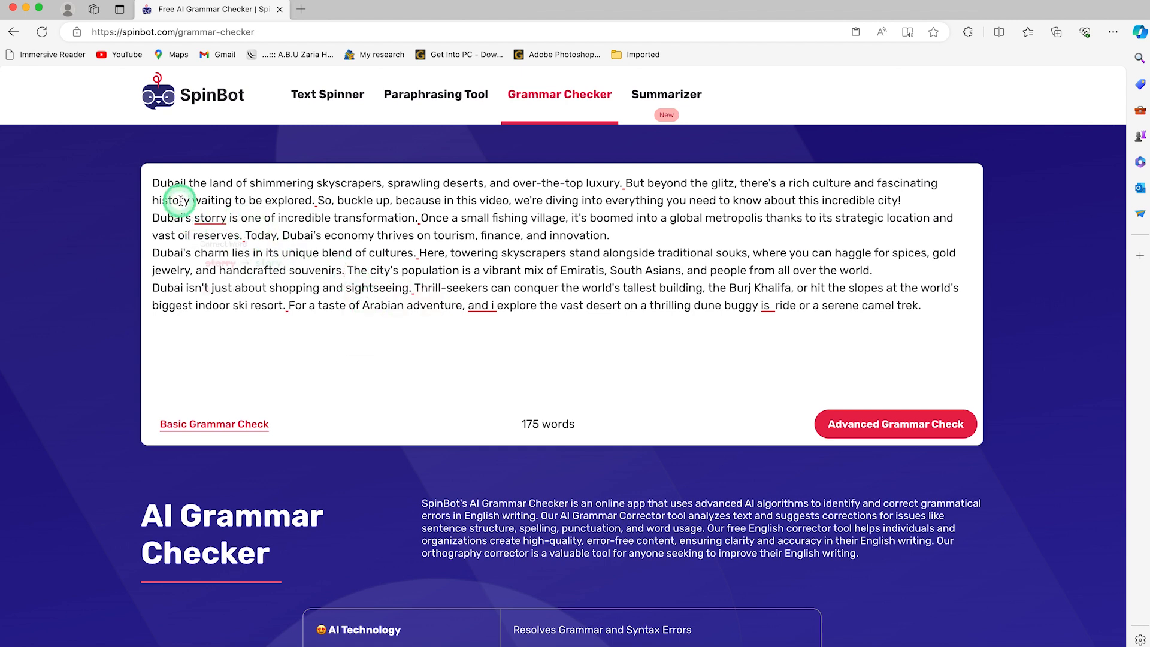
Correct 'storry' to 'story', 'and i' to 'I', and remove the stray 'is' before ride.
left_click(209, 218)
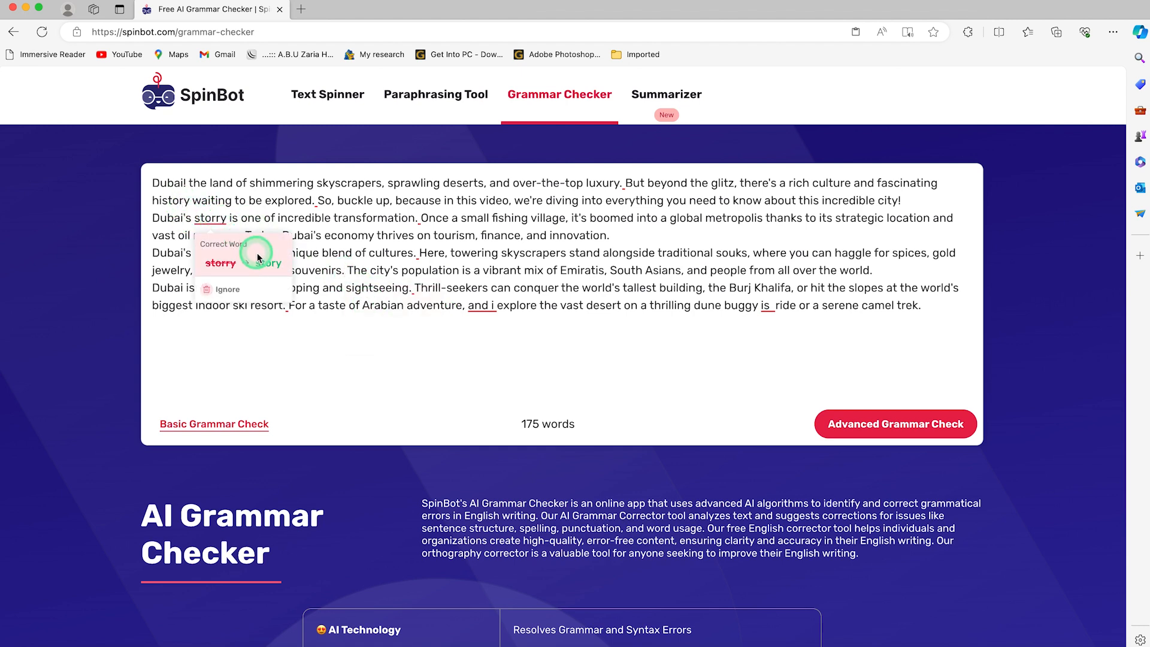
left_click(263, 262)
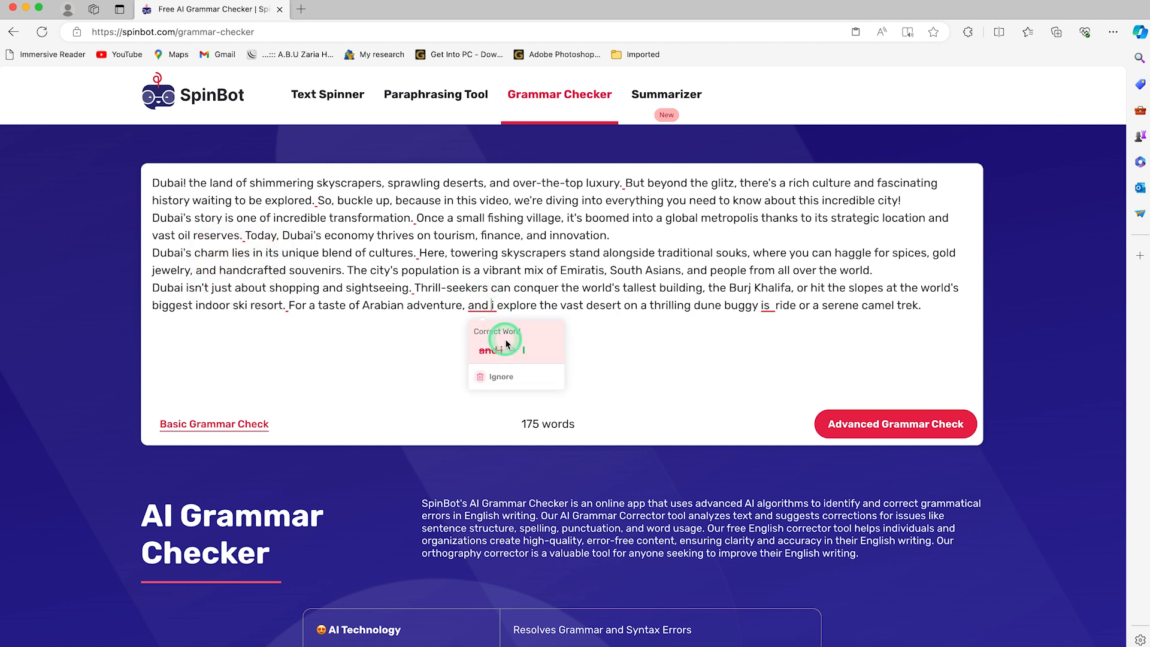
left_click(499, 350)
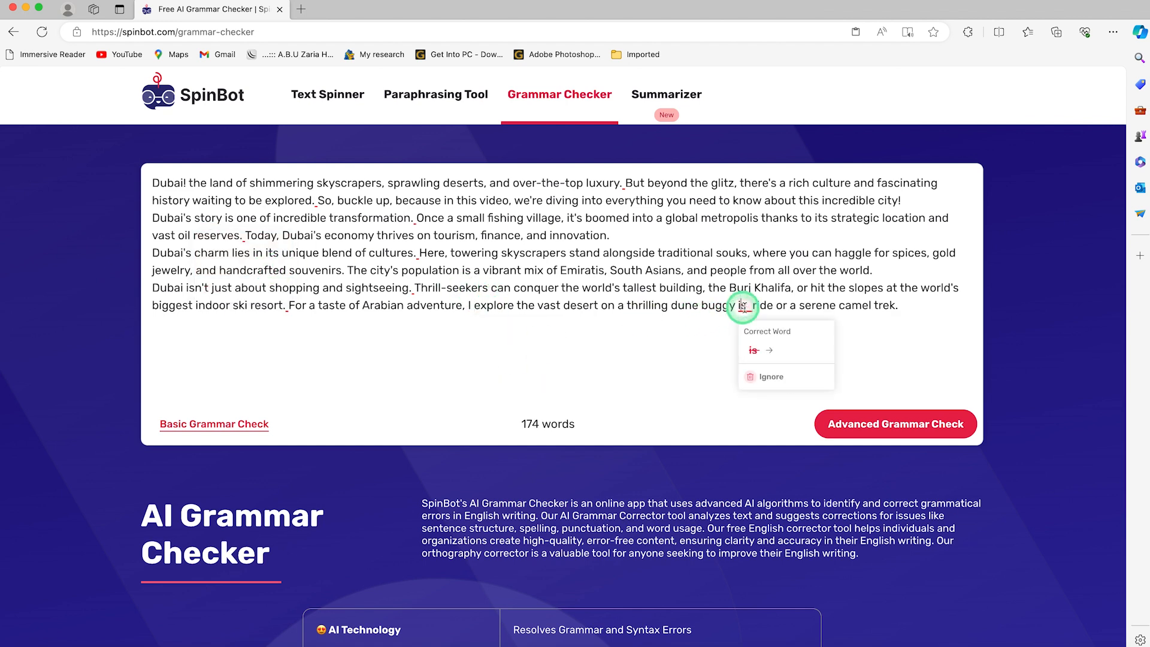
left_click(752, 350)
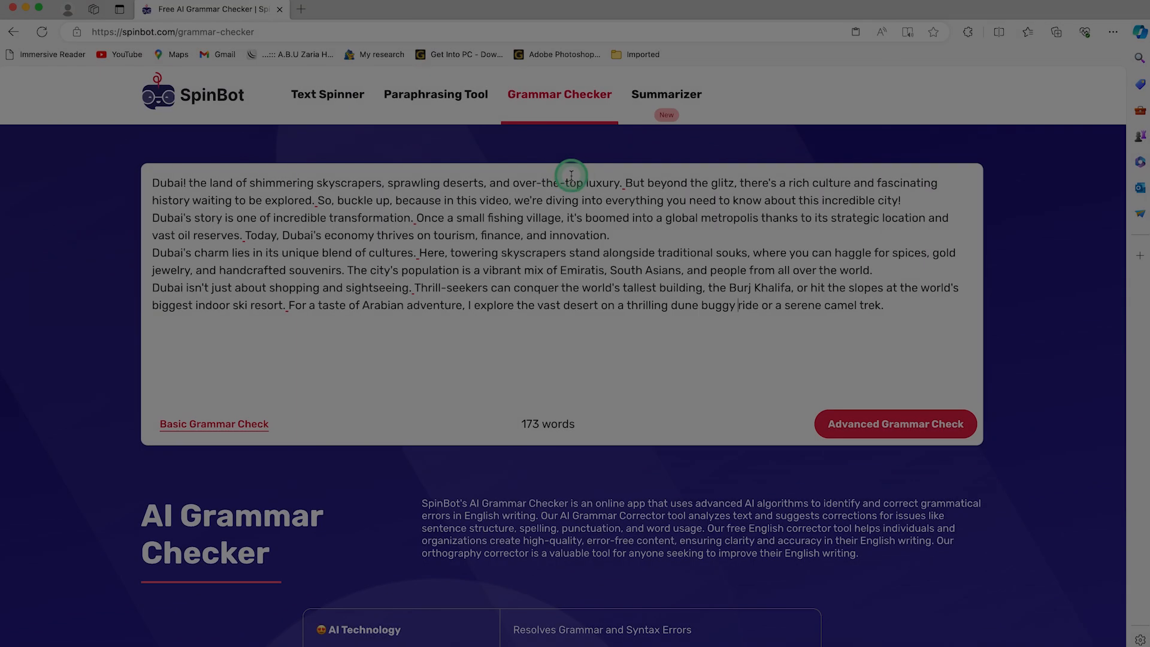
Place the corrected 175-word article in the Summarizer input.
left_click(666, 94)
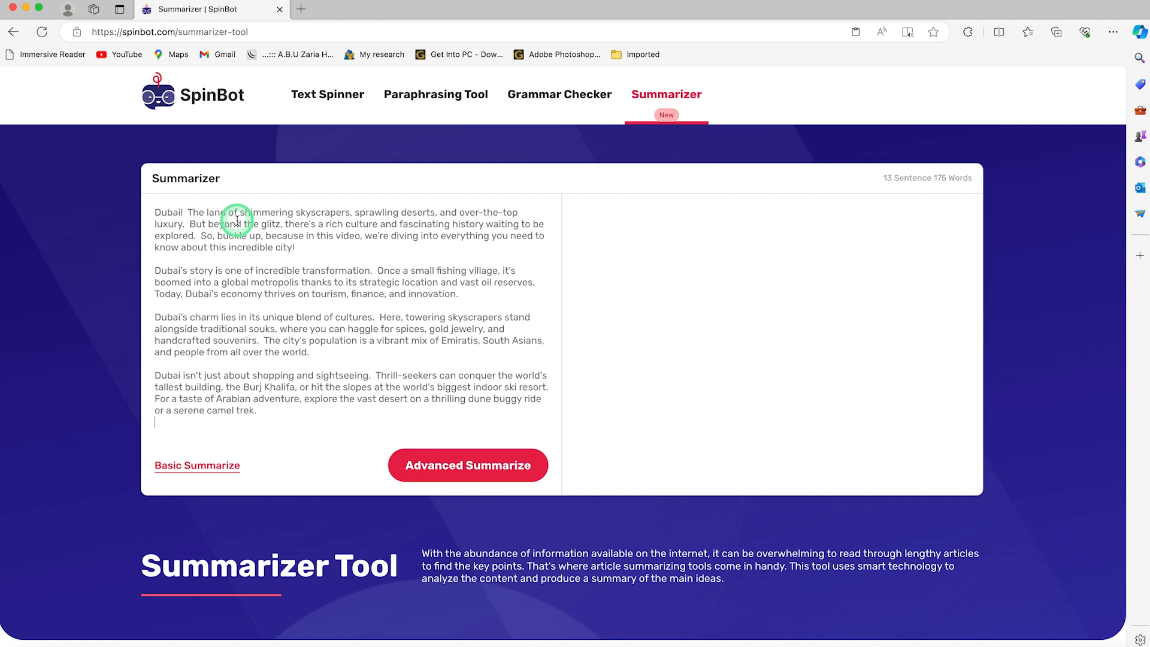
left_click(196, 464)
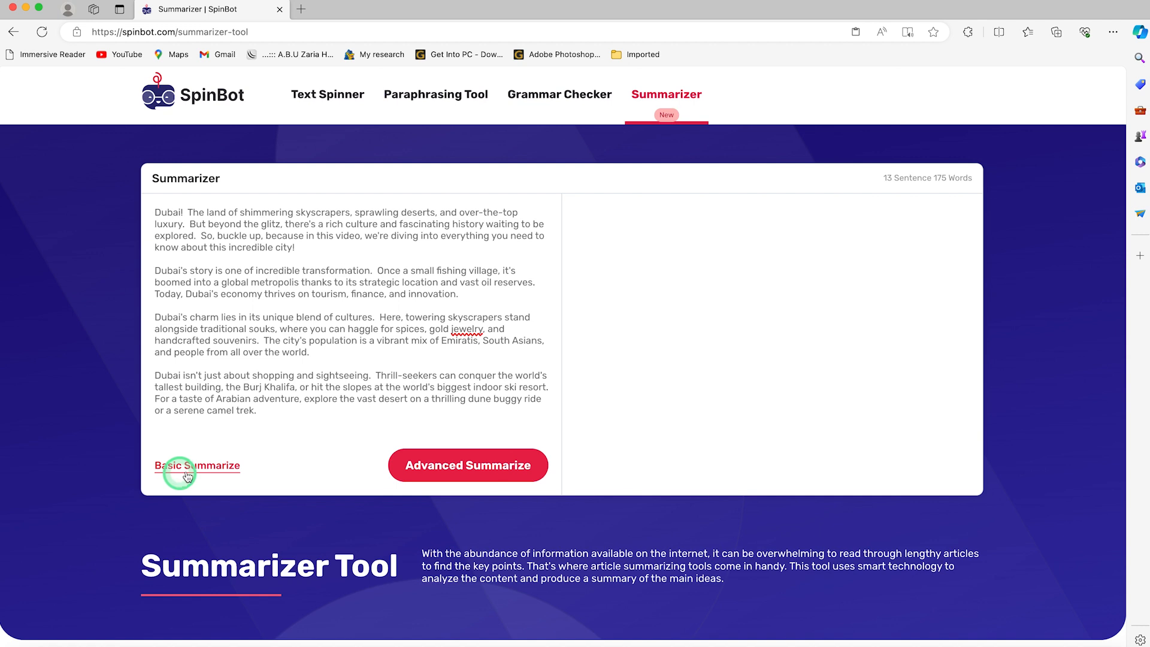
mouse_move(275, 379)
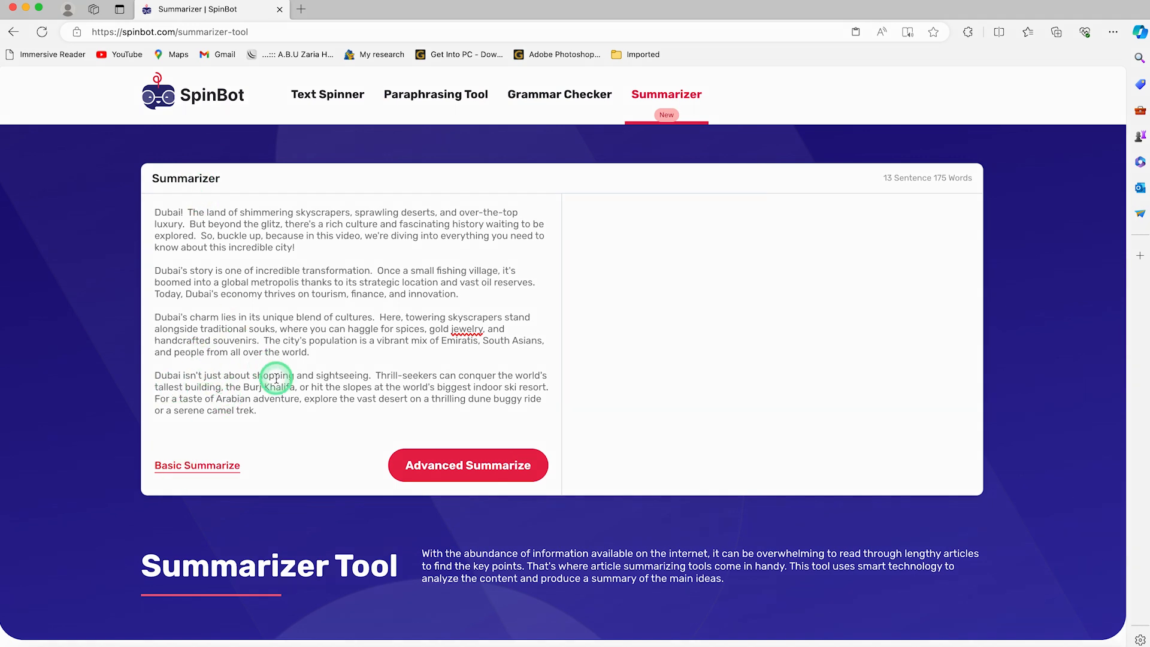
Generate a four-sentence Basic Summarize paragraph of the Dubai article.
left_click(467, 464)
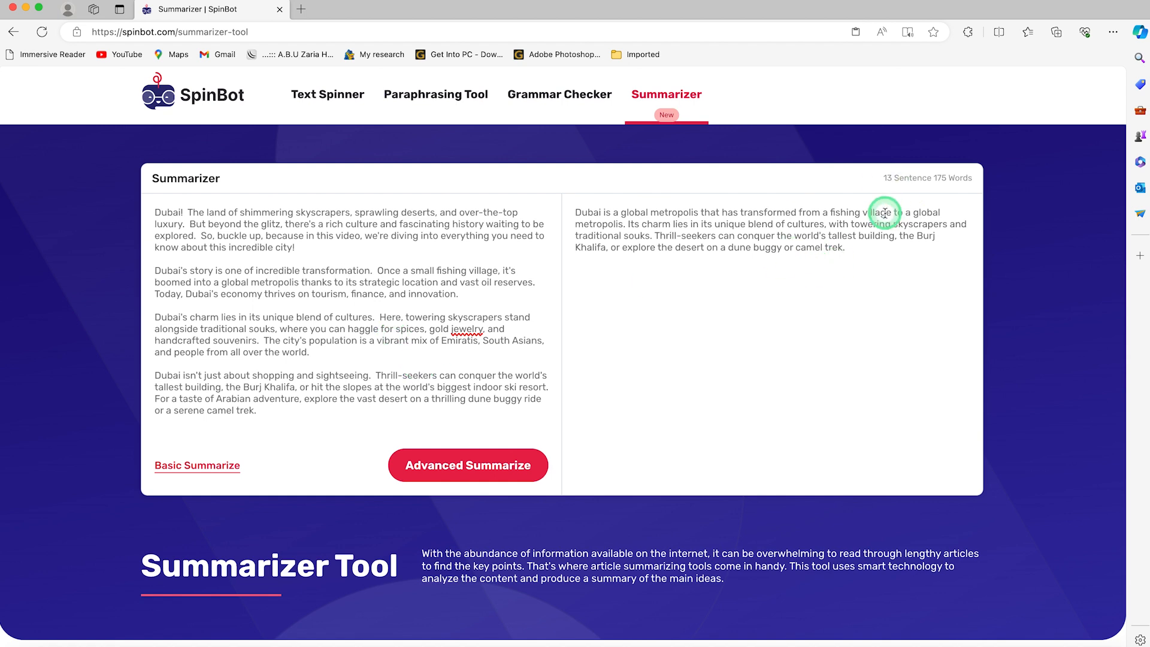
mouse_move(747, 230)
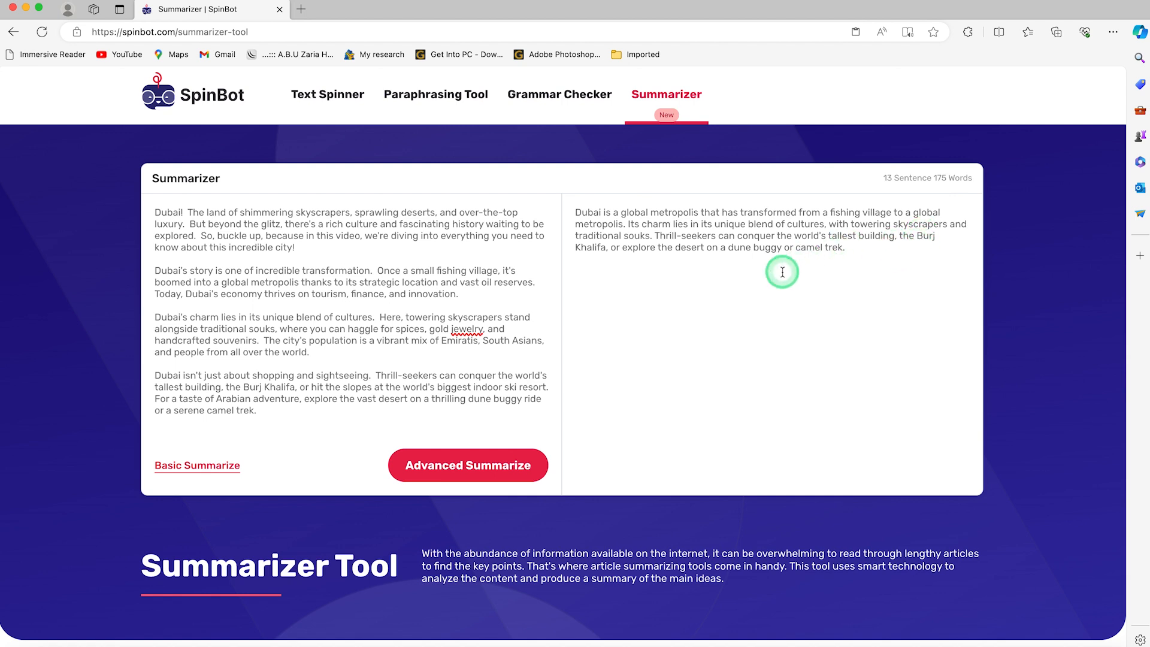
mouse_move(748, 262)
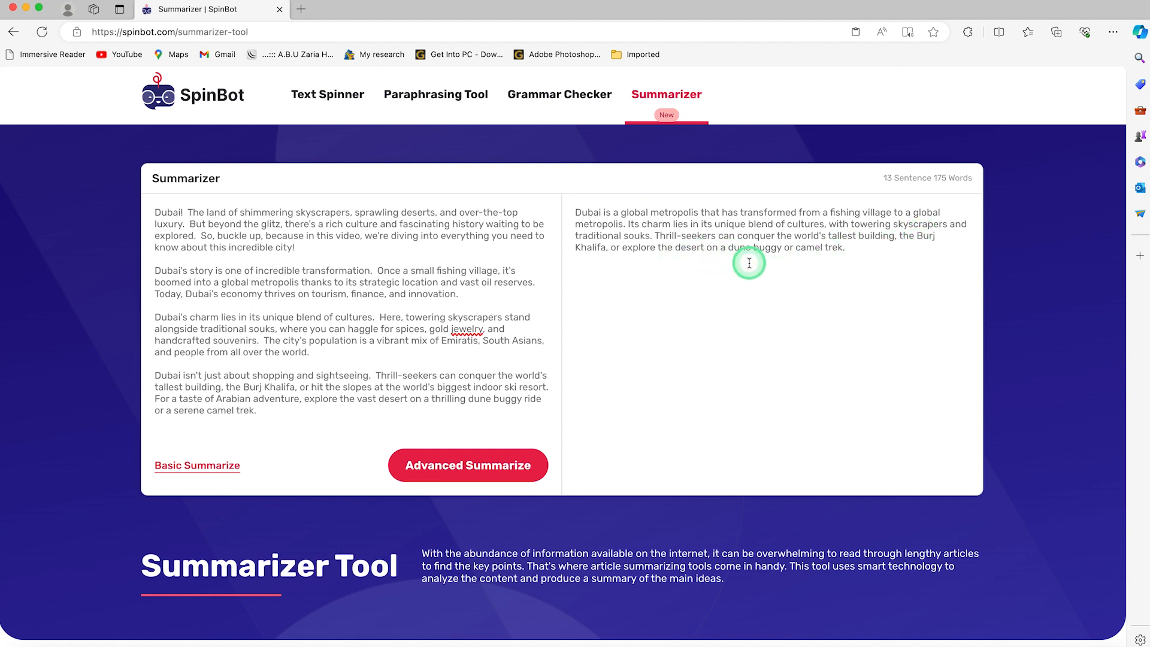
mouse_move(823, 245)
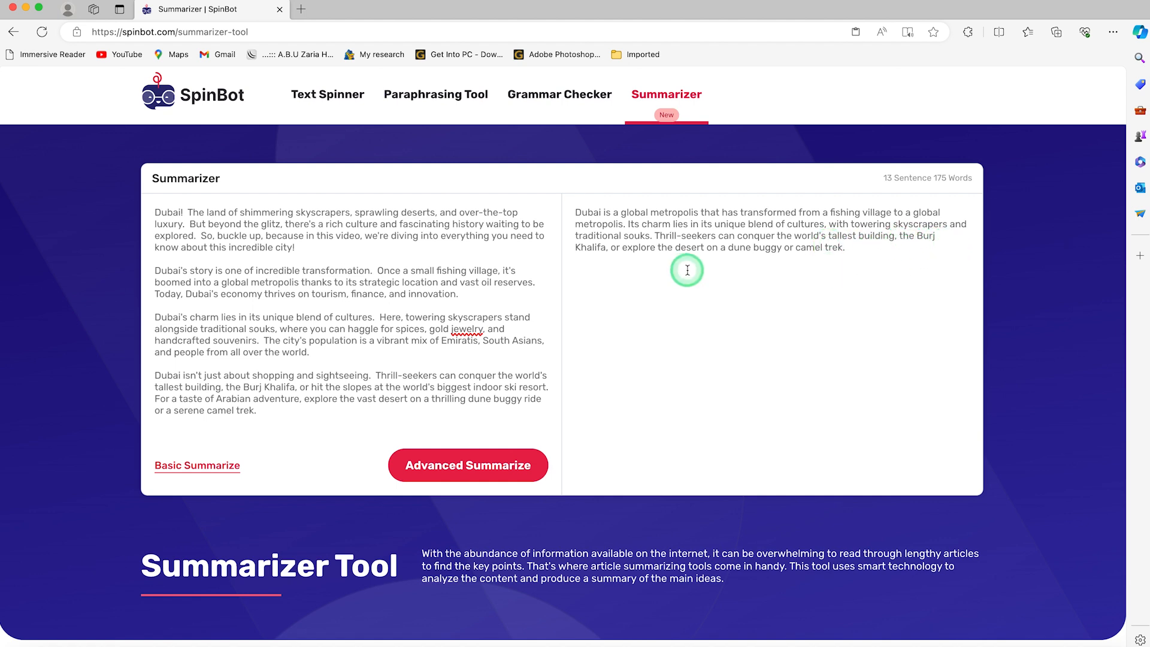
mouse_move(780, 271)
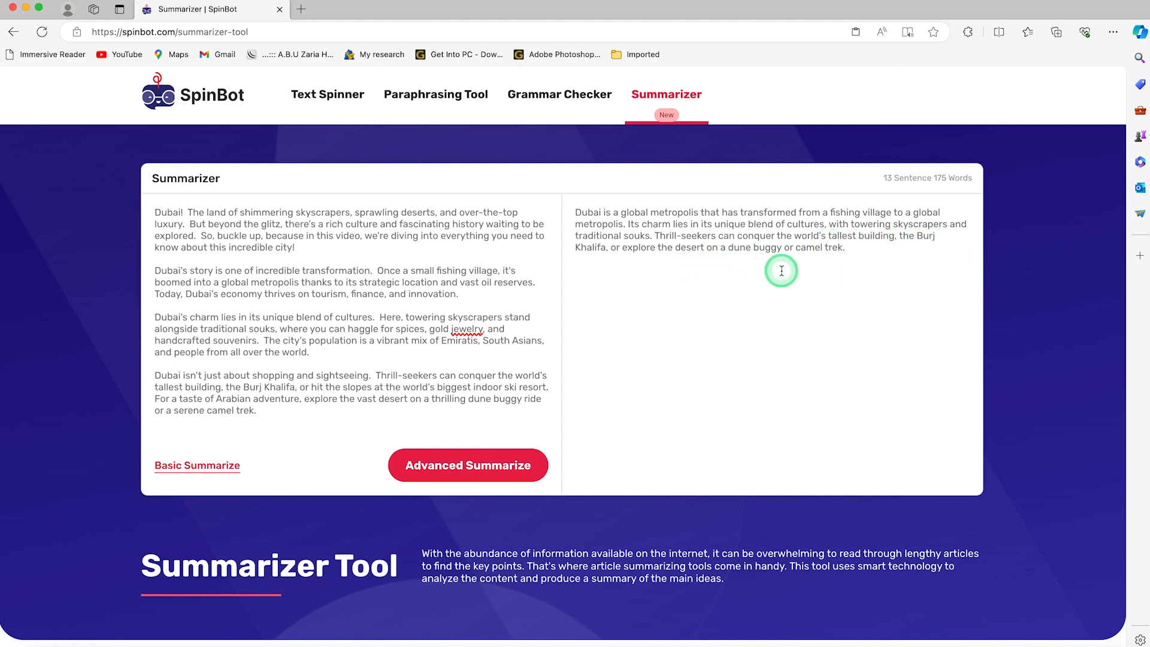
mouse_move(892, 258)
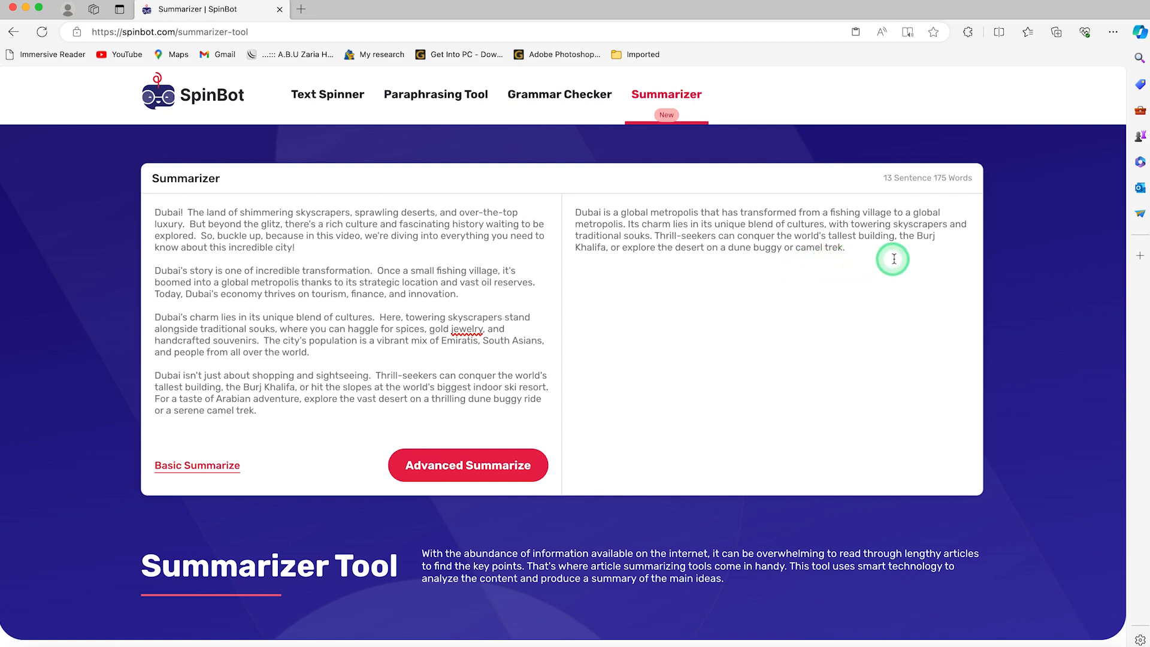
mouse_move(625, 262)
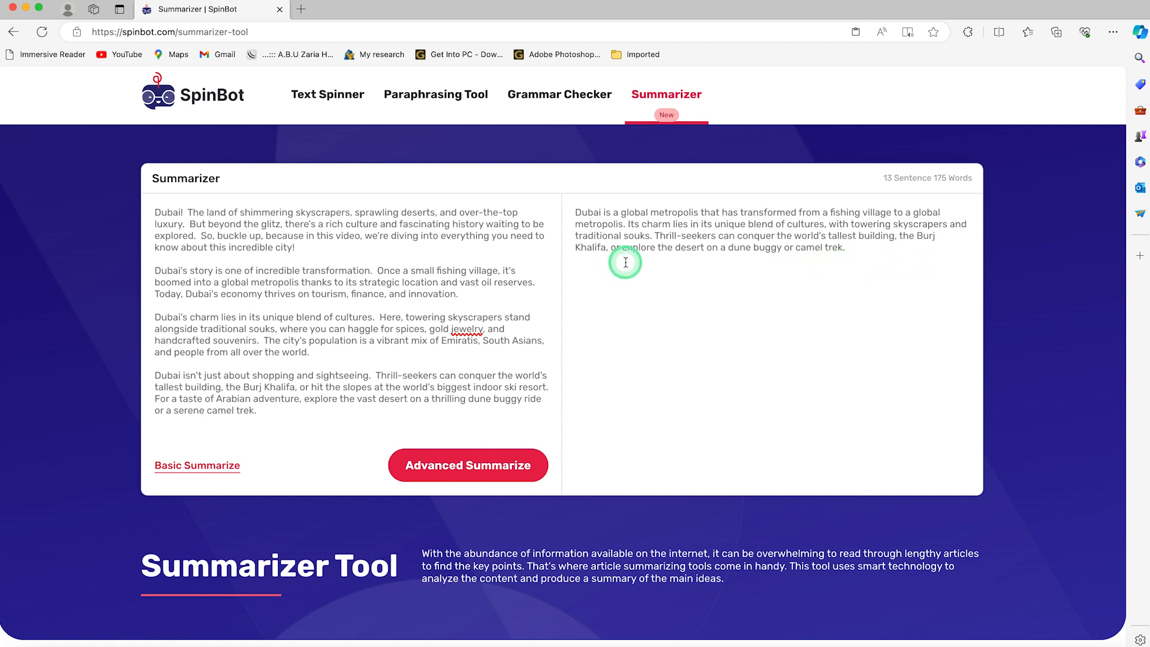
mouse_move(737, 278)
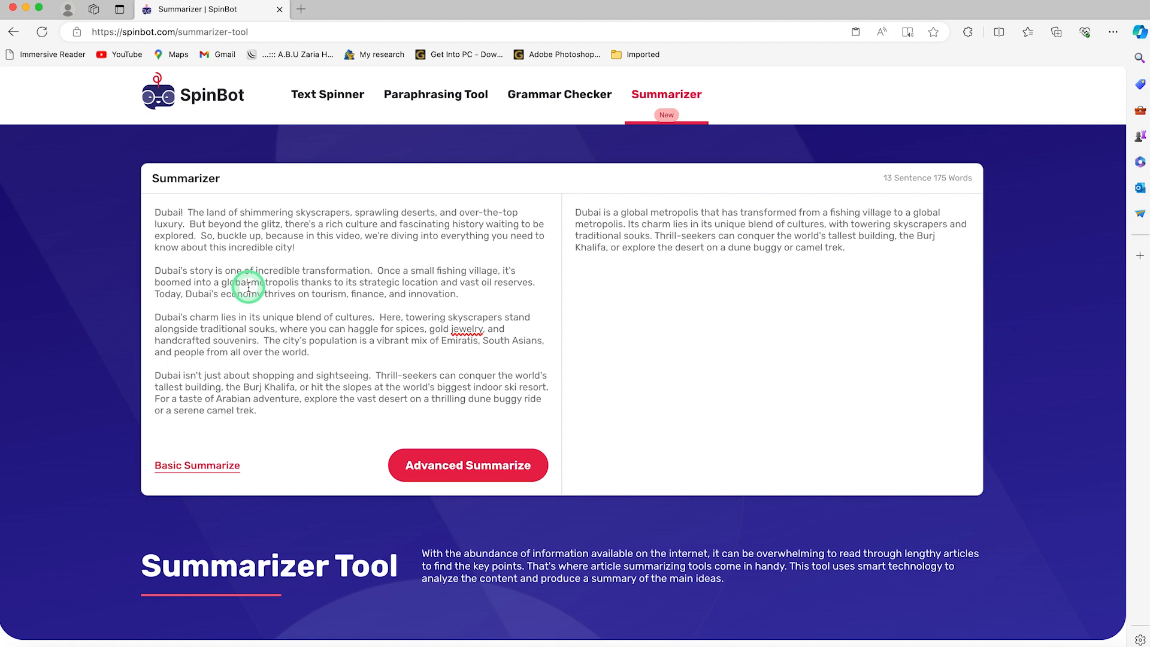
mouse_move(502, 289)
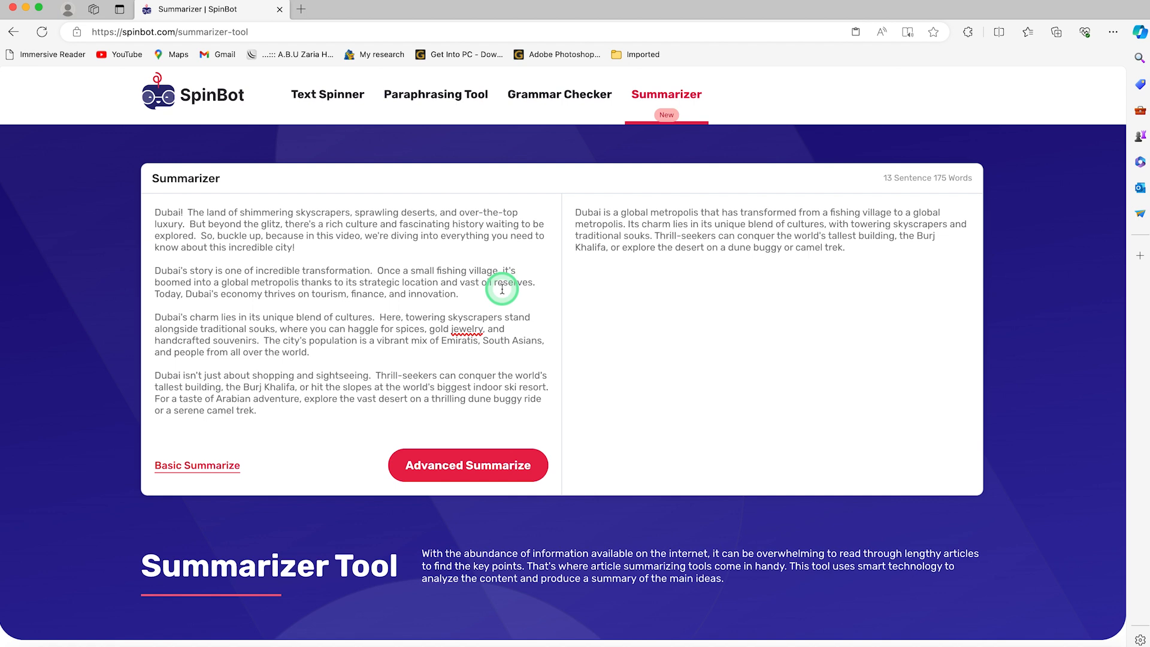
mouse_move(668, 251)
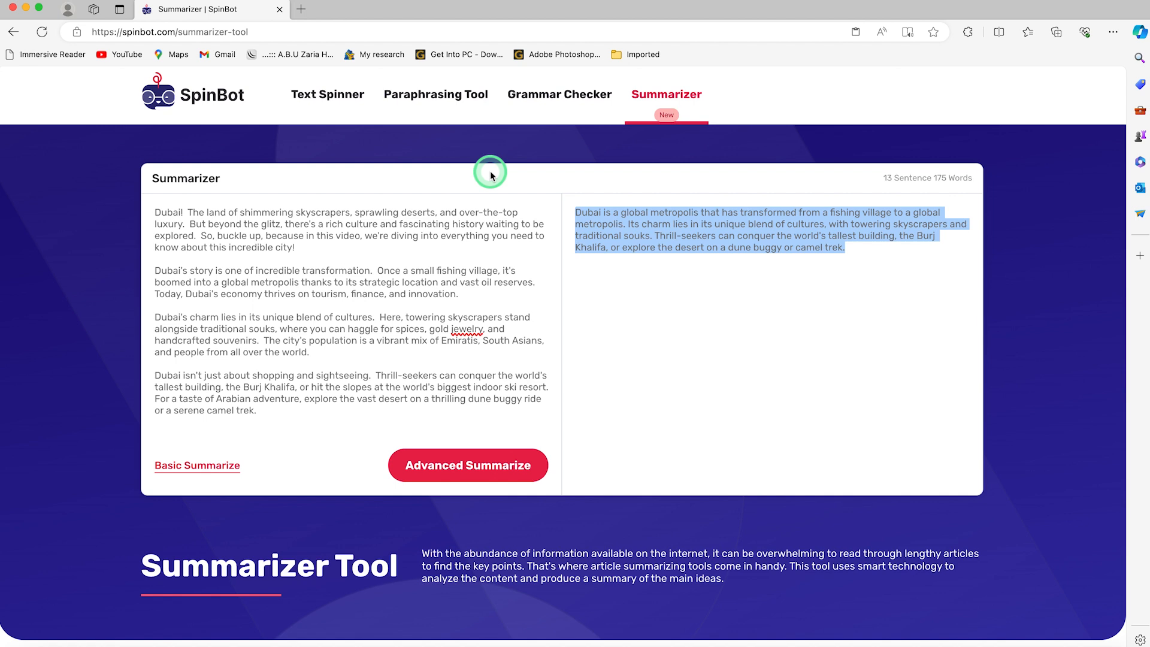
mouse_move(431, 187)
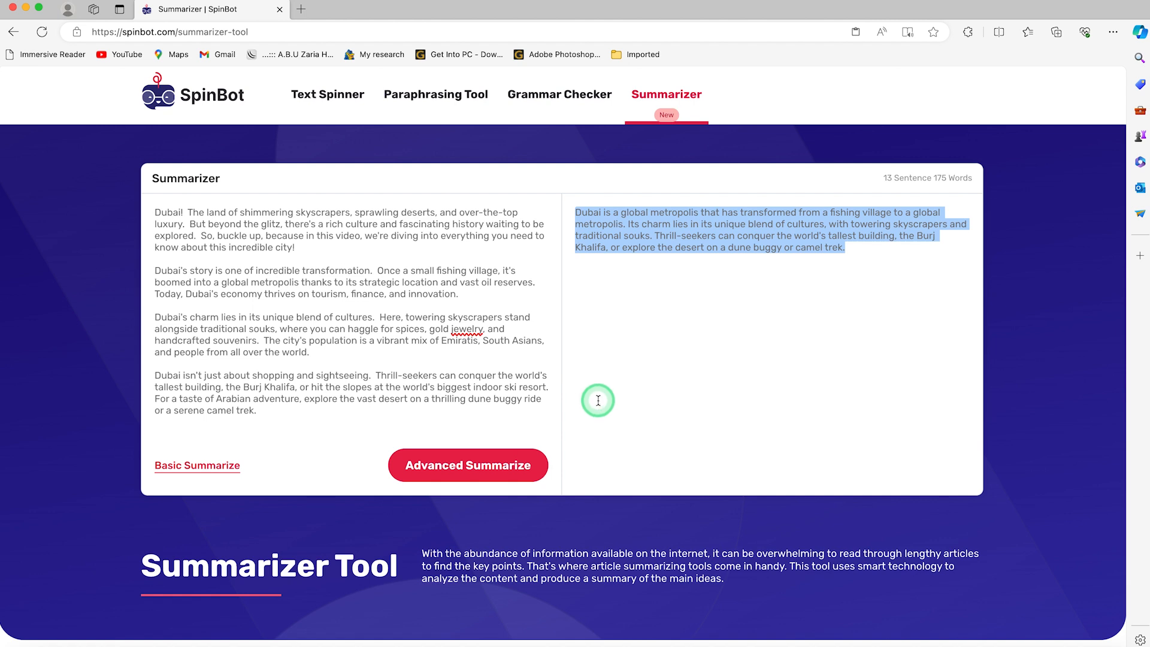
mouse_move(580, 368)
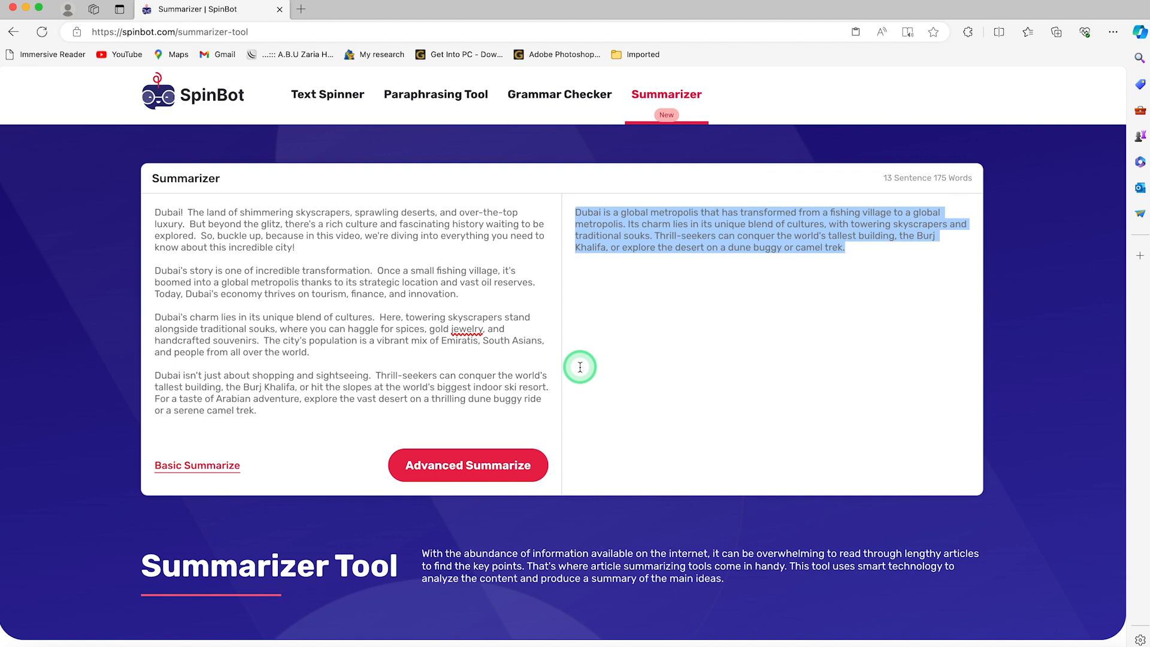
mouse_move(592, 388)
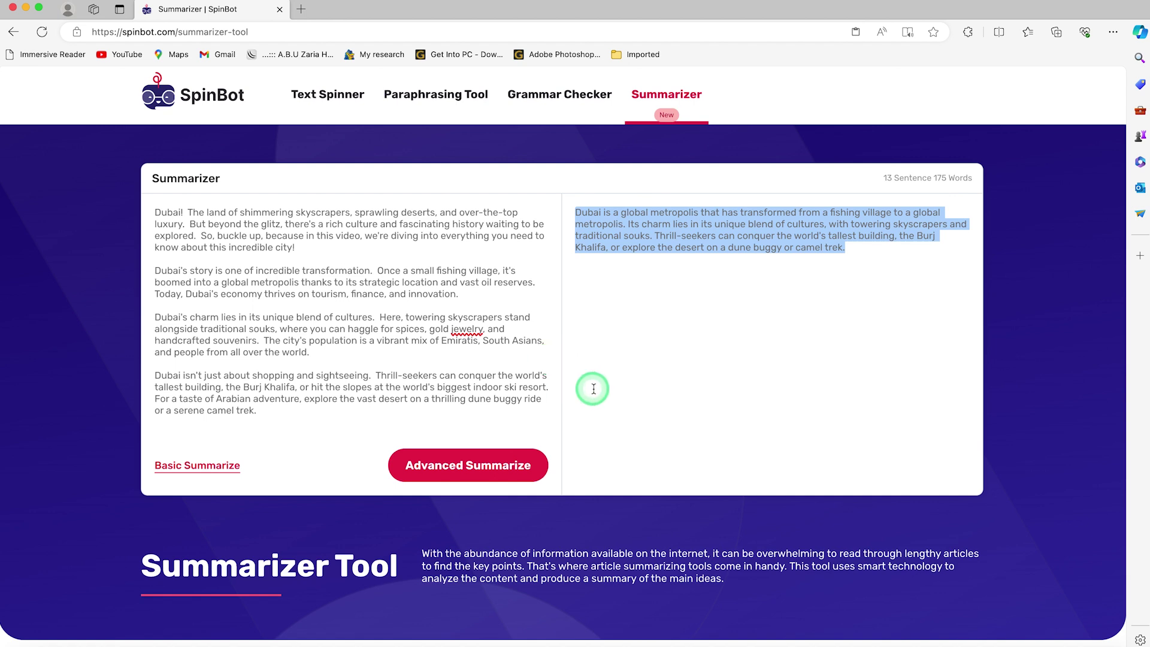